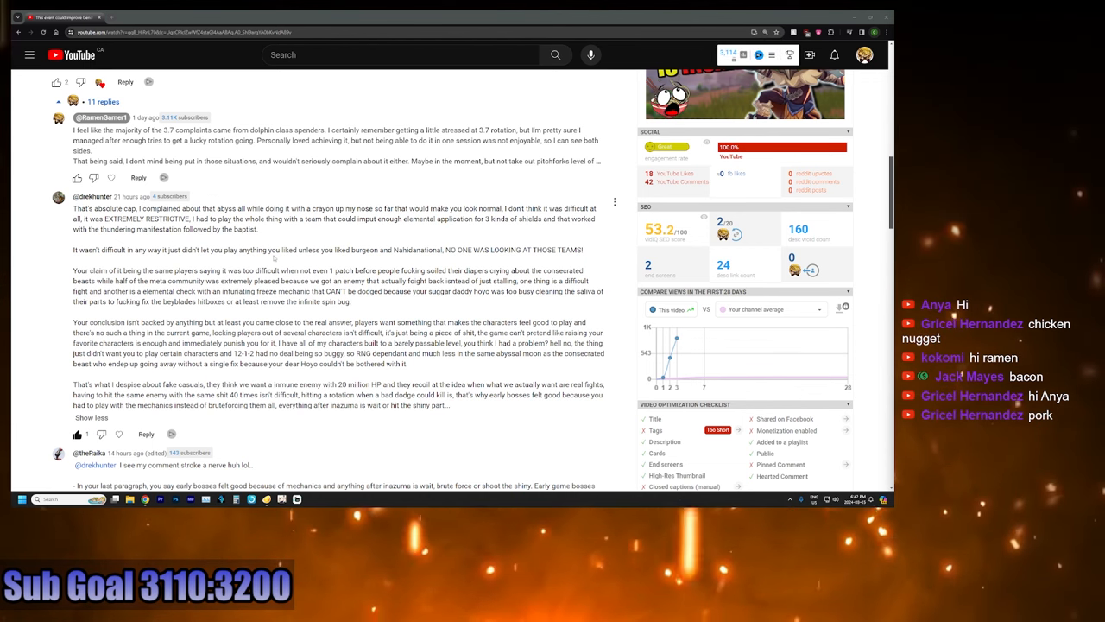
Step: Scroll the Genshin Impact video page down to its description and the 42-comment section
{"action": "scroll", "scroll_direction": "down", "scroll_amount": 3}
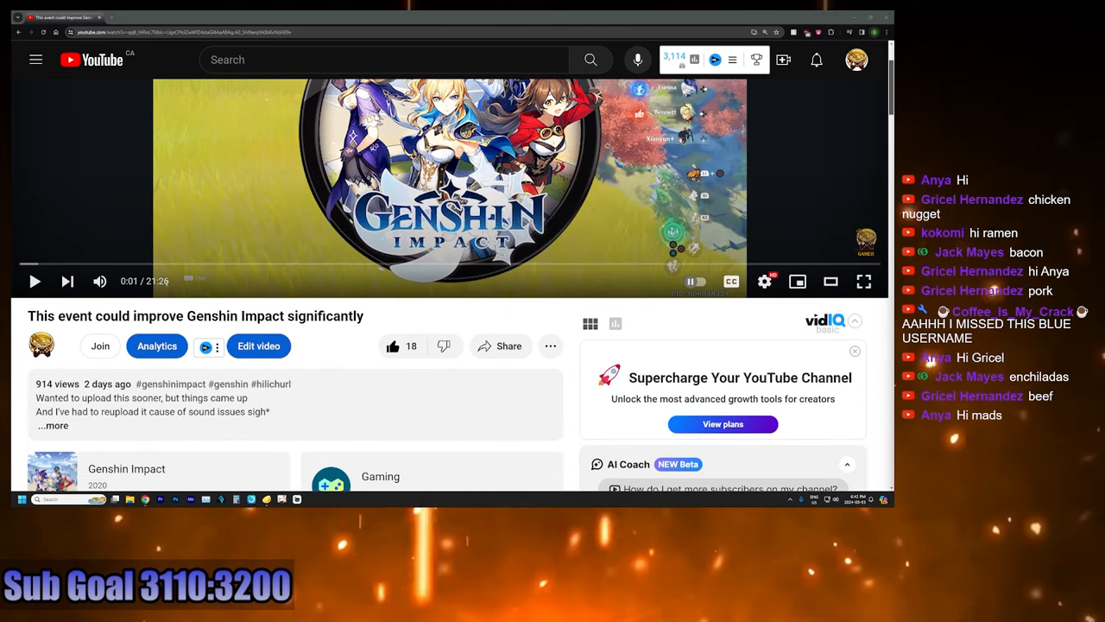
{"action": "scroll", "scroll_direction": "down", "scroll_amount": 3}
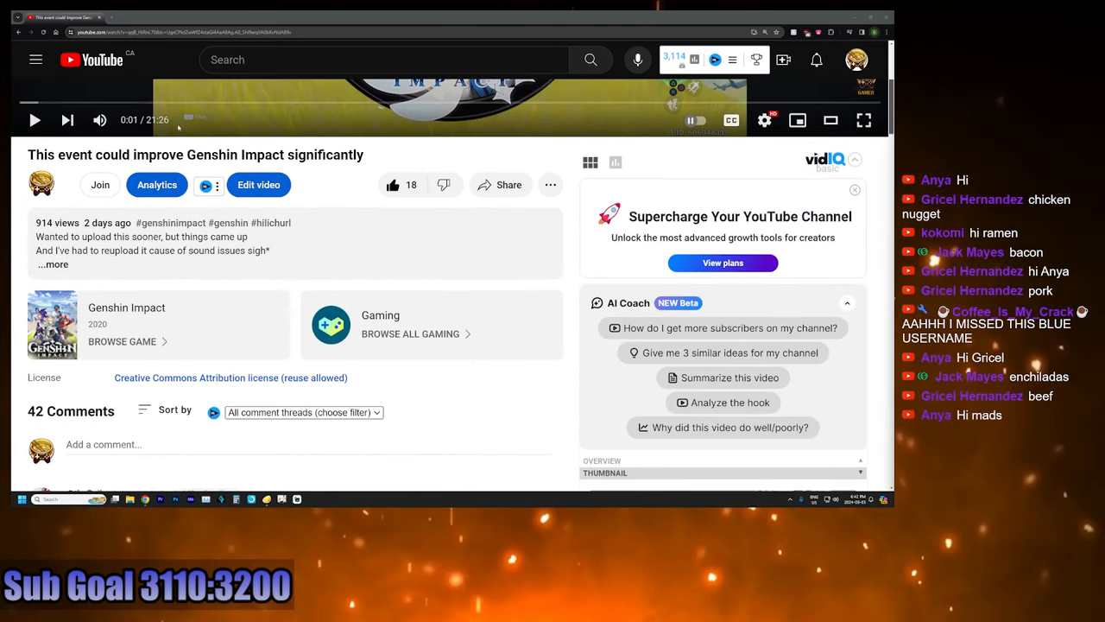
{"action": "scroll", "scroll_direction": "down", "scroll_amount": 3}
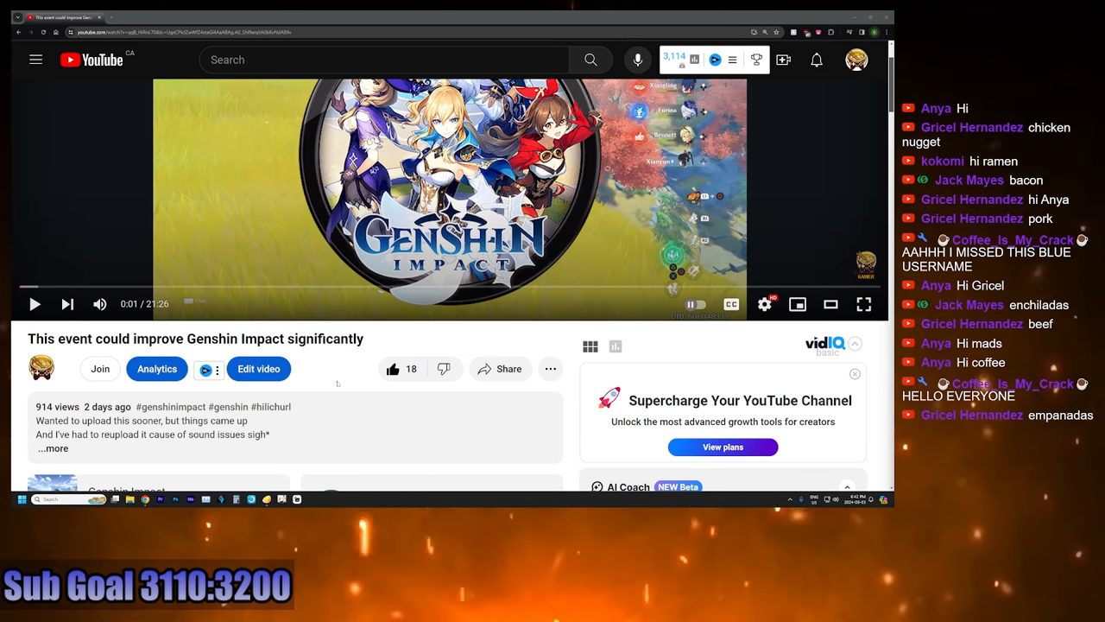
Step: Scroll past the description through lower comment threads and back to the 42 Comments header
{"action": "scroll", "scroll_direction": "down", "scroll_amount": 3}
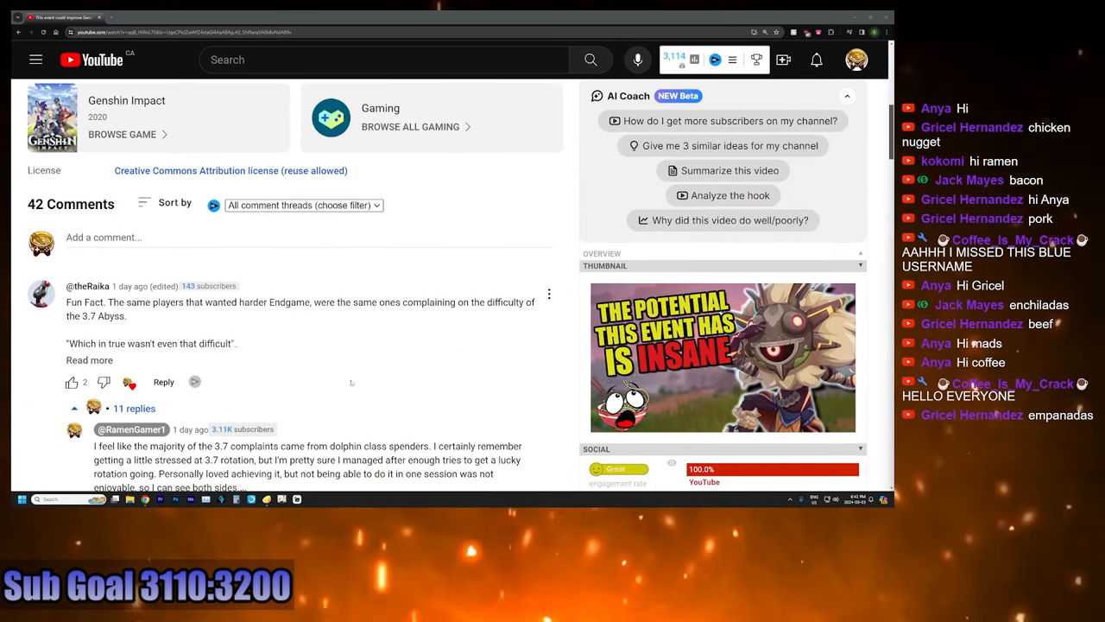
{"action": "scroll", "scroll_direction": "down", "scroll_amount": 3}
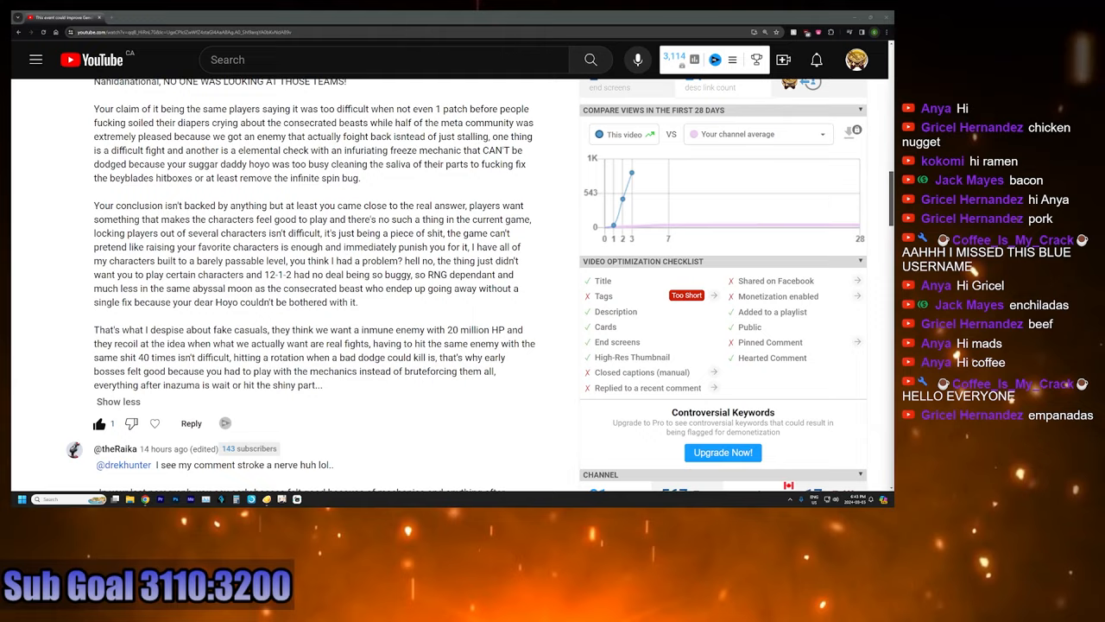
{"action": "scroll", "scroll_direction": "down", "scroll_amount": 3}
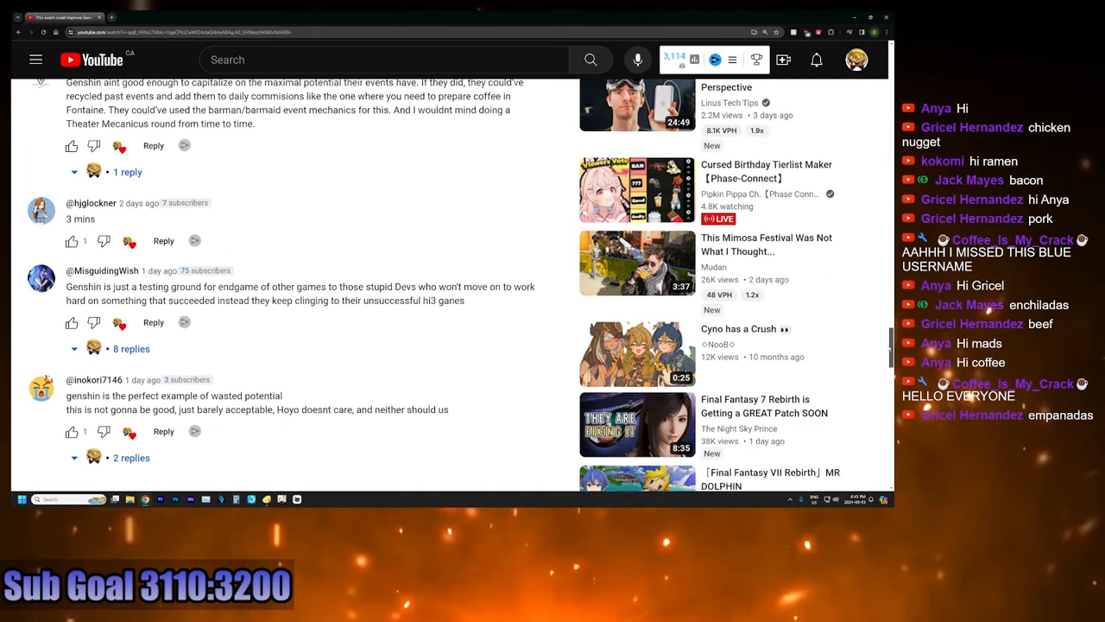
{"action": "scroll", "scroll_direction": "down", "scroll_amount": 3}
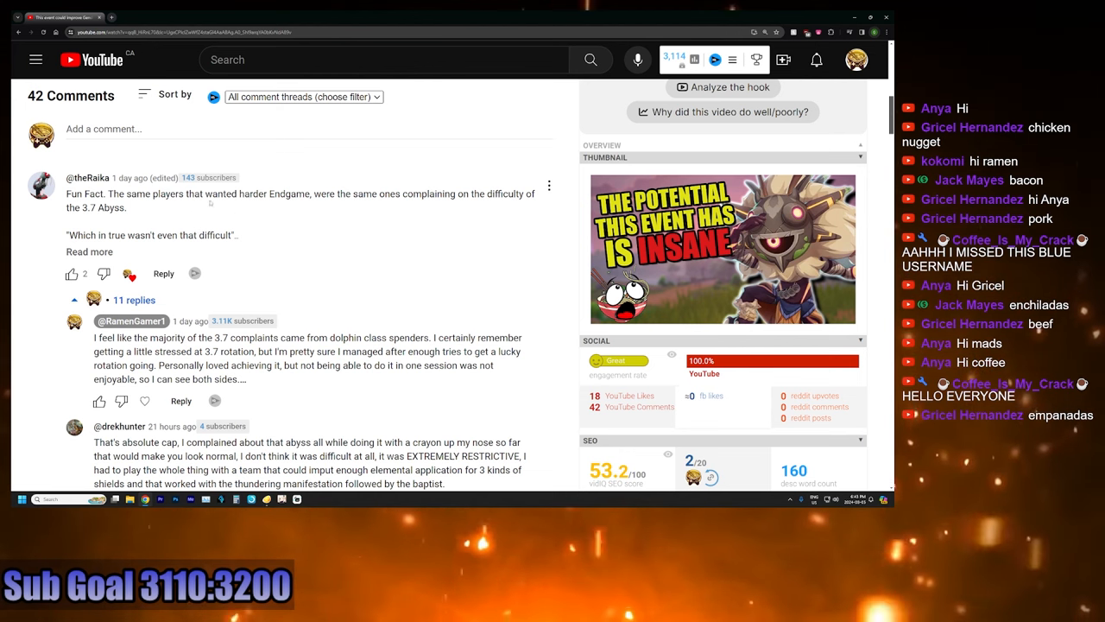
{"action": "mouse_move", "coordinate": [324, 215]}
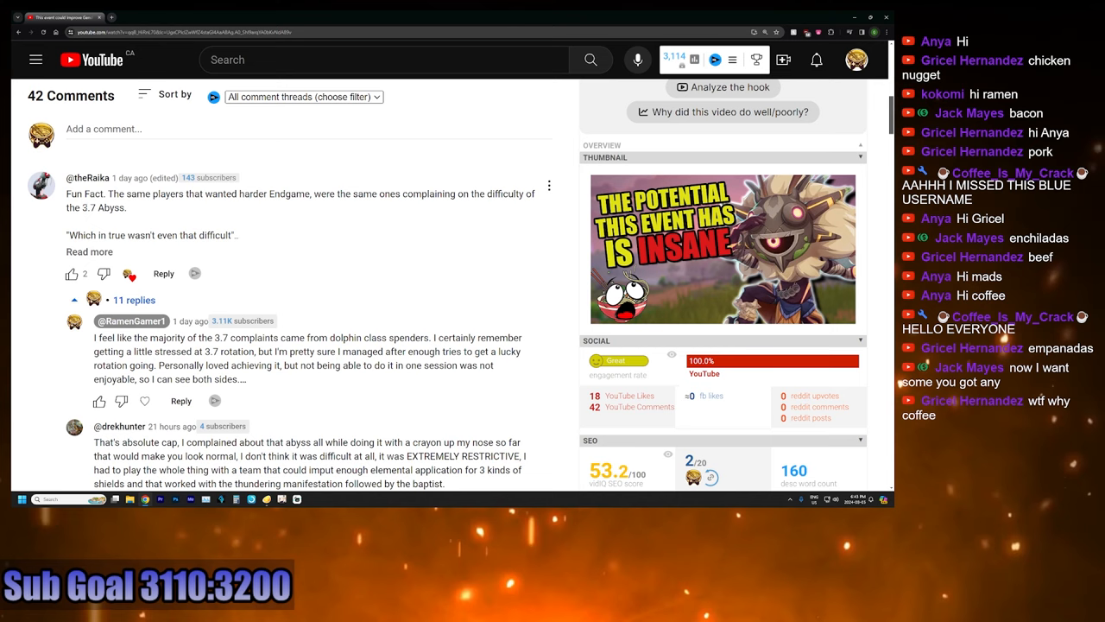
Step: Expand the top 3.7 Abyss comment via Read more and scroll to the long reply below it
{"action": "left_click", "coordinate": [90, 252]}
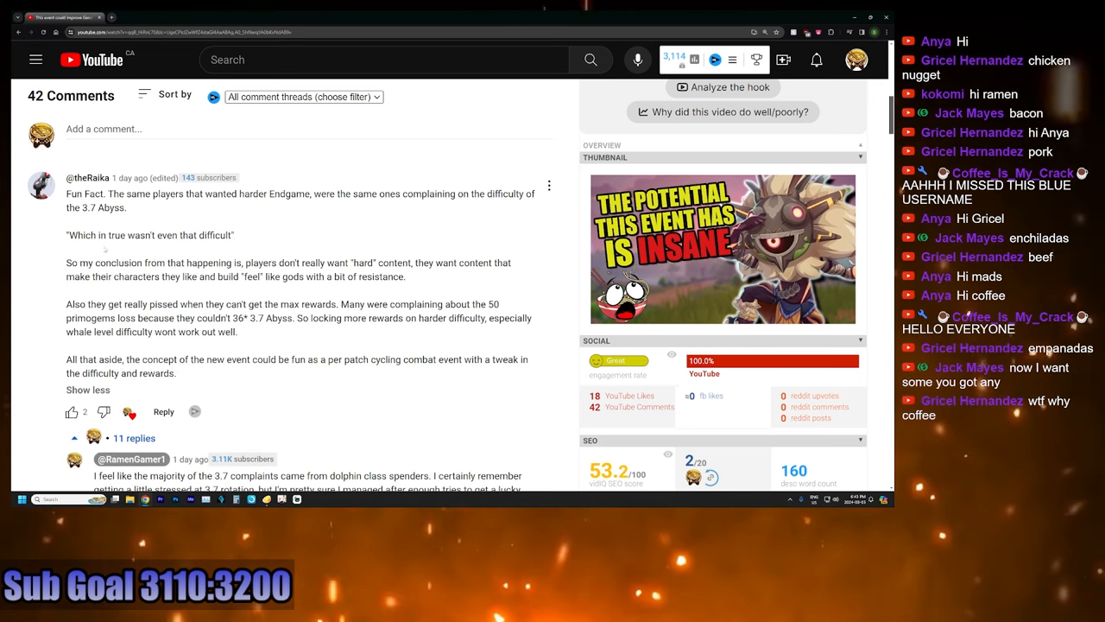
{"action": "scroll", "scroll_direction": "down", "scroll_amount": 3}
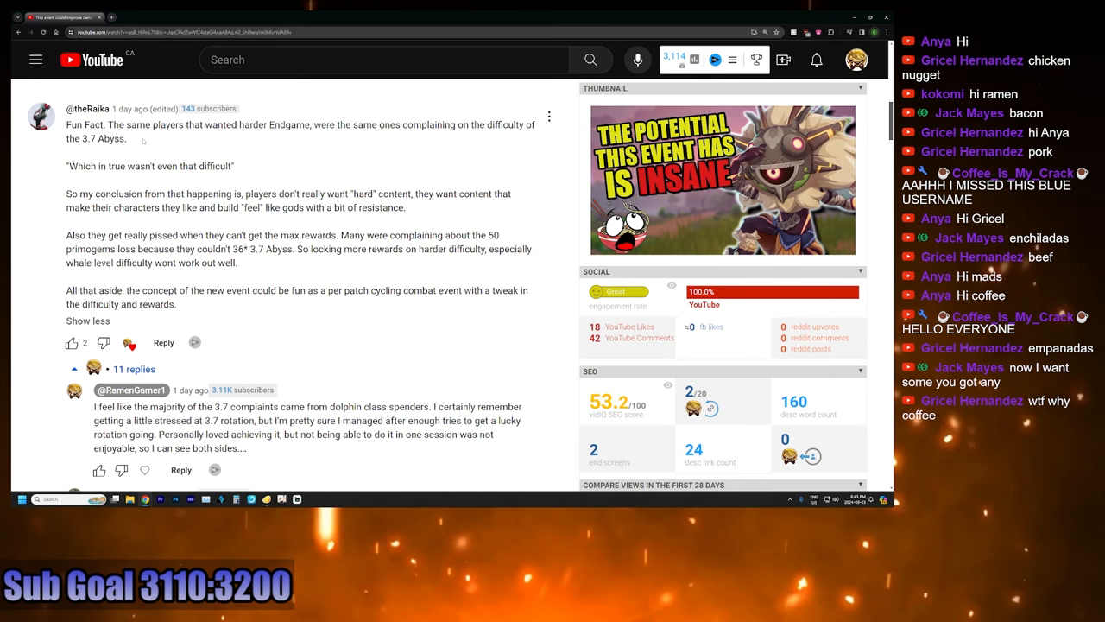
{"action": "scroll", "scroll_direction": "down", "scroll_amount": 3}
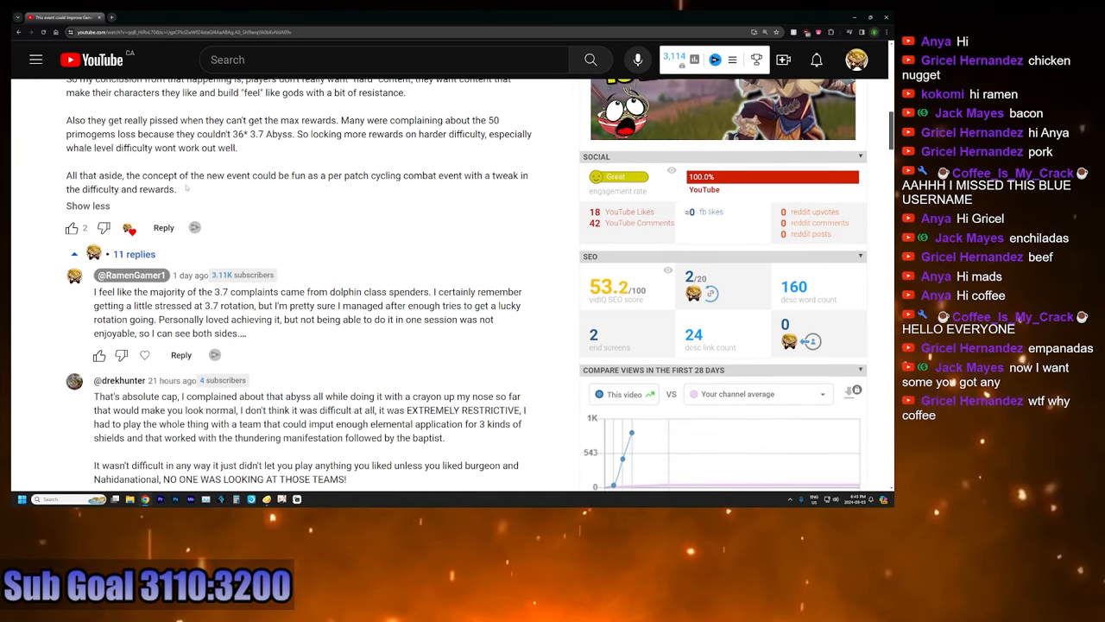
{"action": "scroll", "scroll_direction": "down", "scroll_amount": 3}
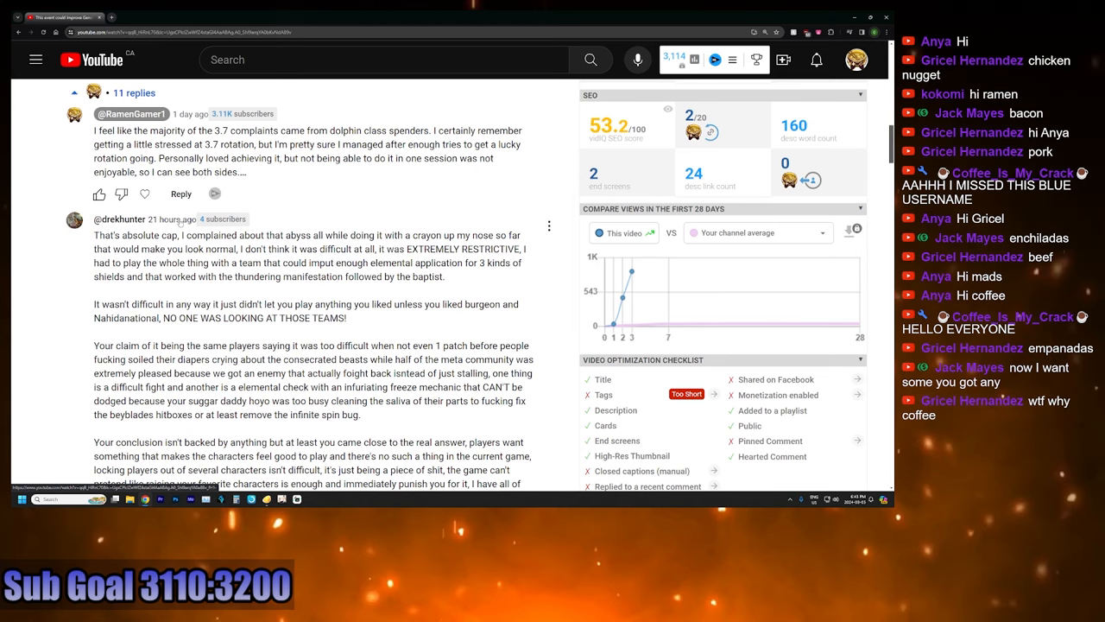
{"action": "scroll", "scroll_direction": "down", "scroll_amount": 3}
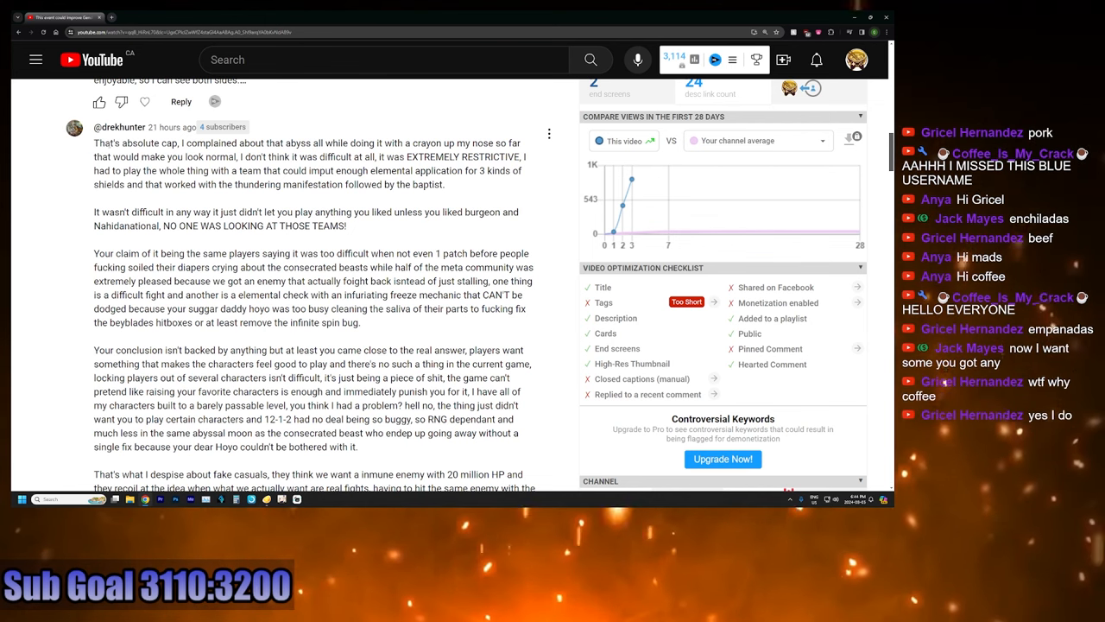
{"action": "double_click", "coordinate": [119, 142]}
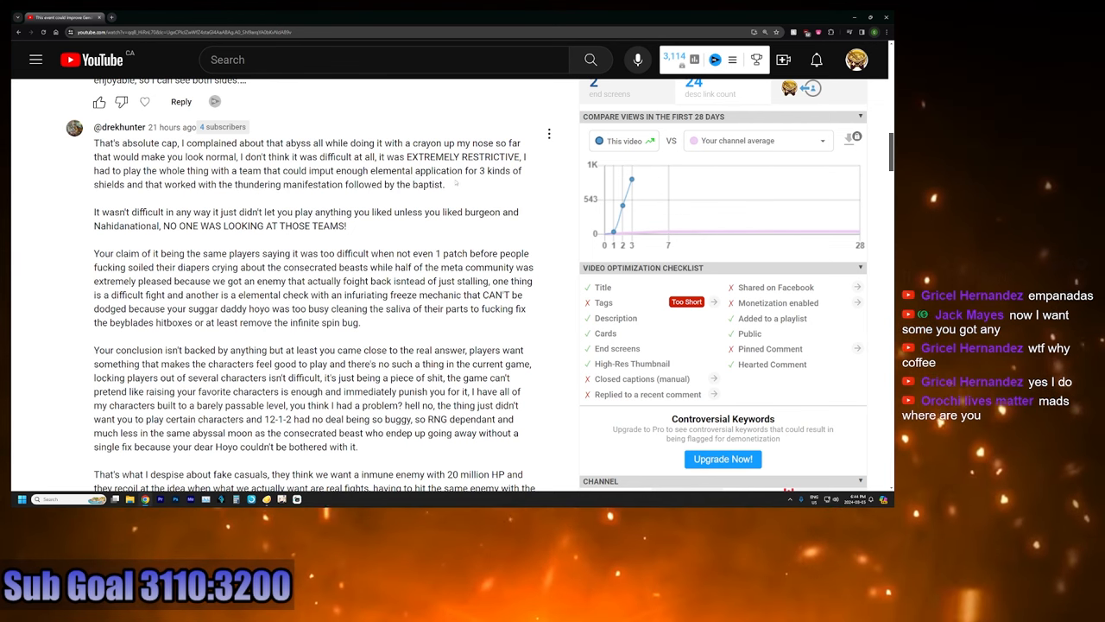
{"action": "double_click", "coordinate": [429, 183]}
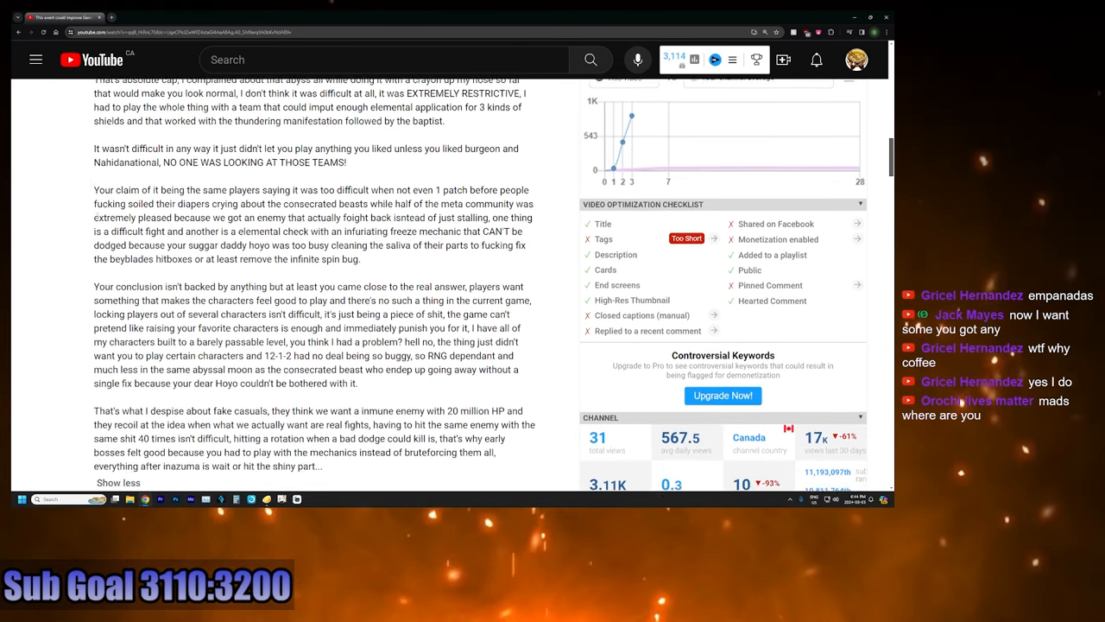
{"action": "scroll", "scroll_direction": "down", "scroll_amount": 3}
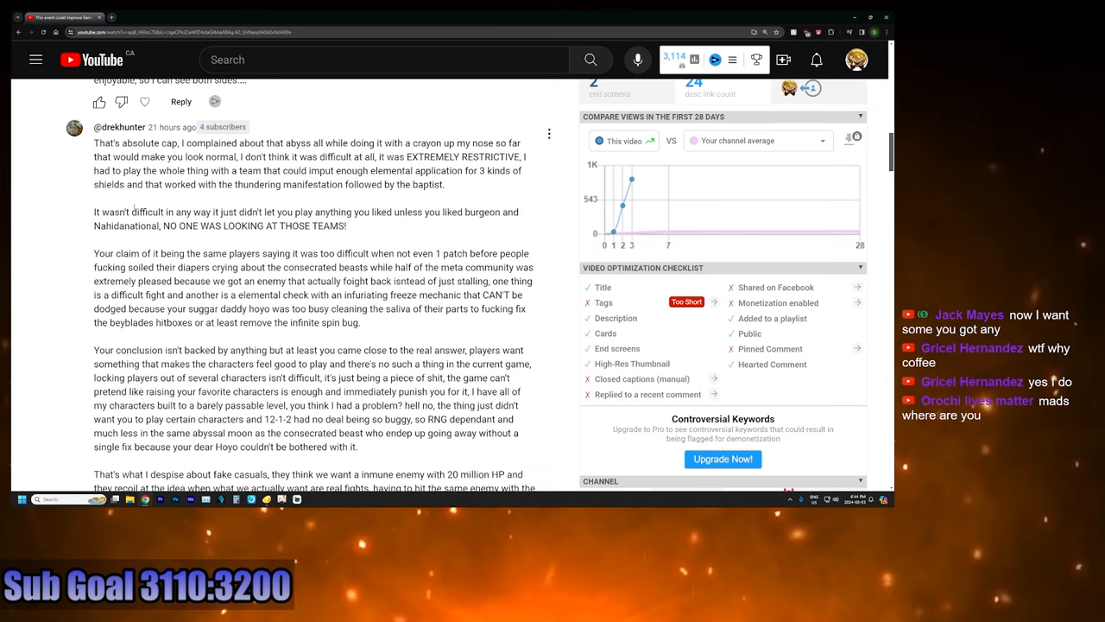
{"action": "scroll", "scroll_direction": "down", "scroll_amount": 3}
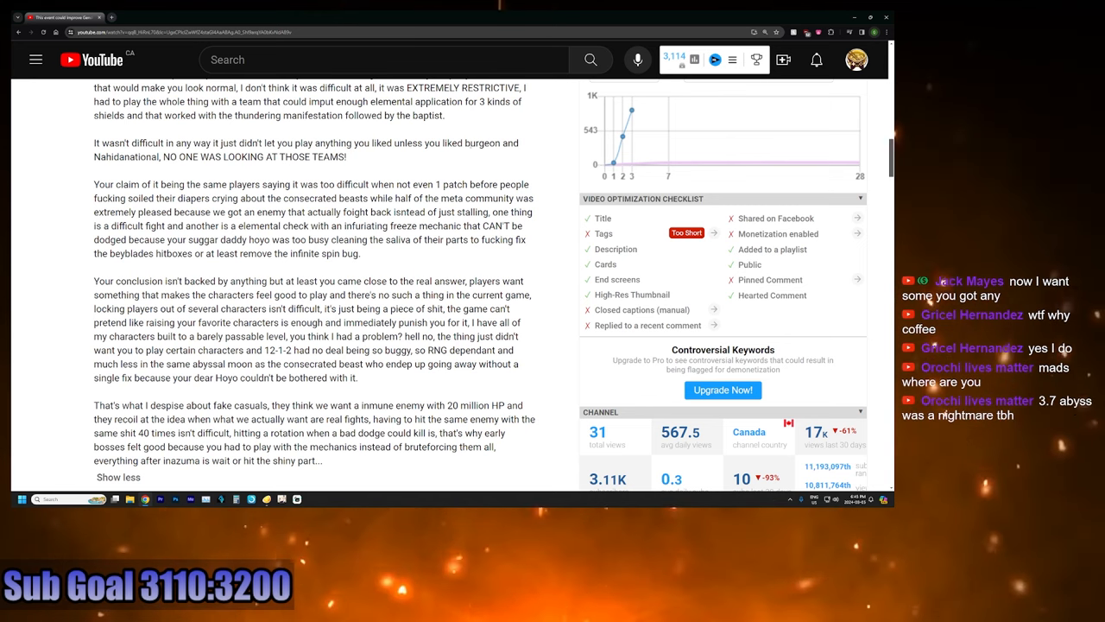
{"action": "double_click", "coordinate": [484, 142]}
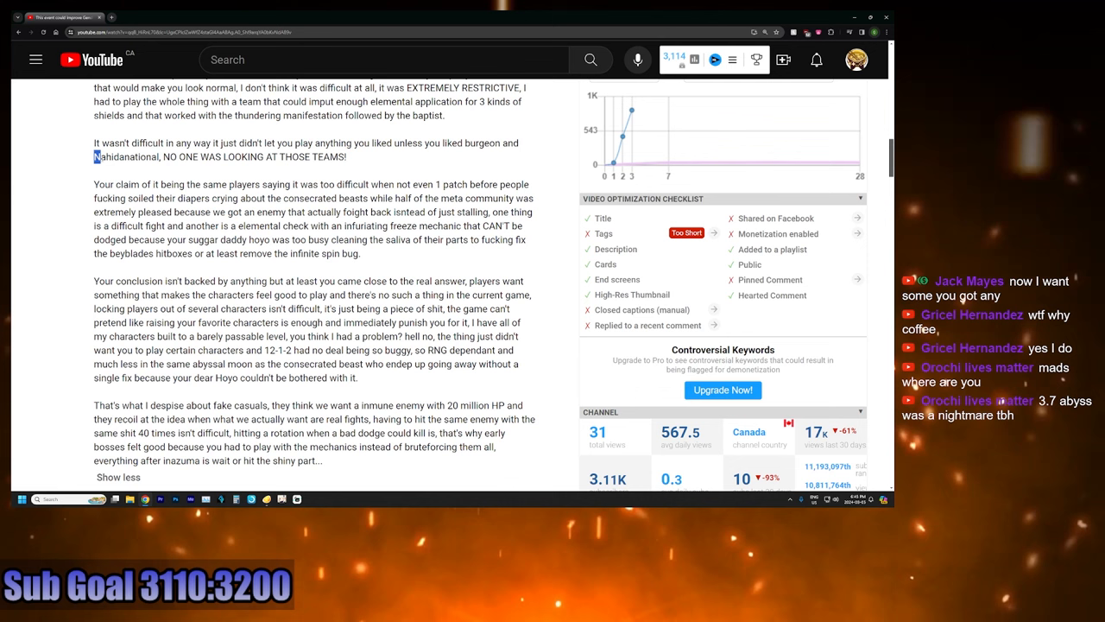
{"action": "double_click", "coordinate": [123, 158]}
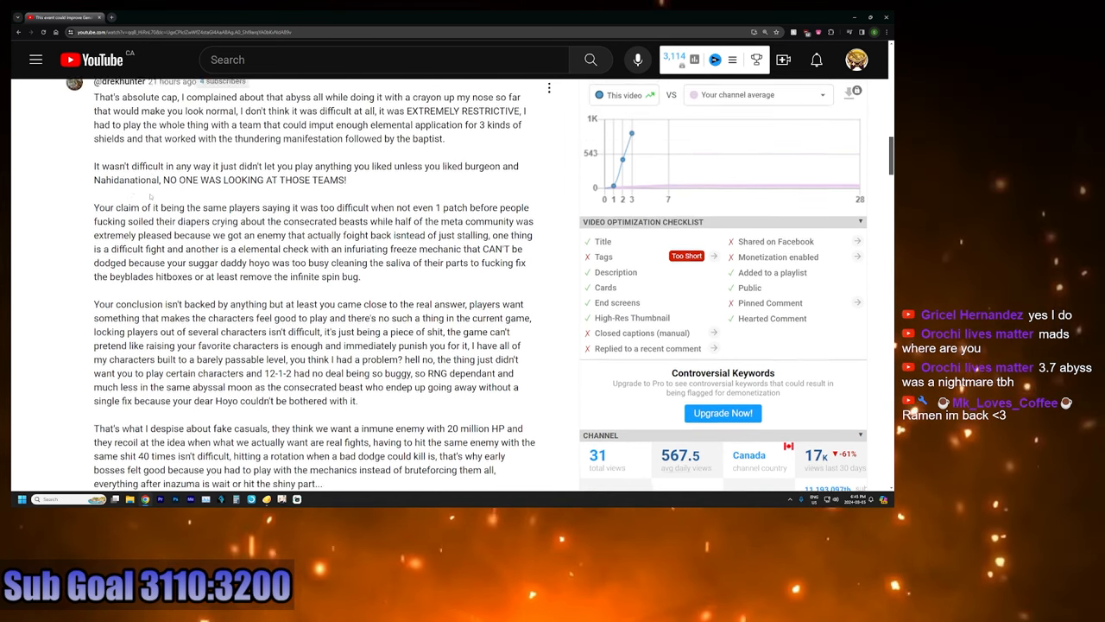
{"action": "scroll", "scroll_direction": "down", "scroll_amount": 3}
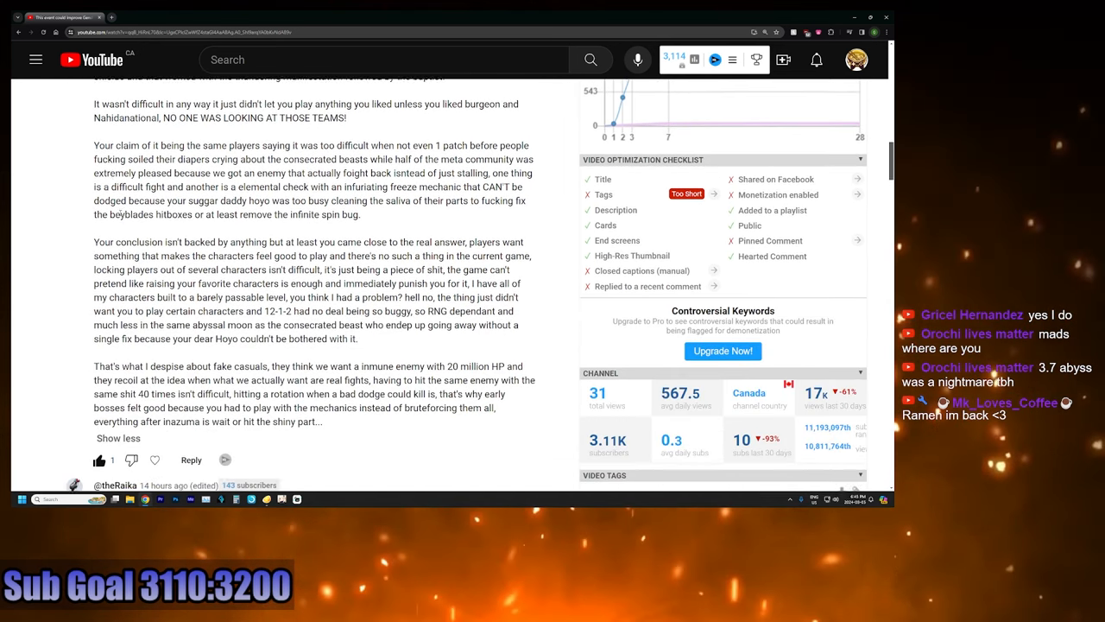
{"action": "scroll", "scroll_direction": "down", "scroll_amount": 3}
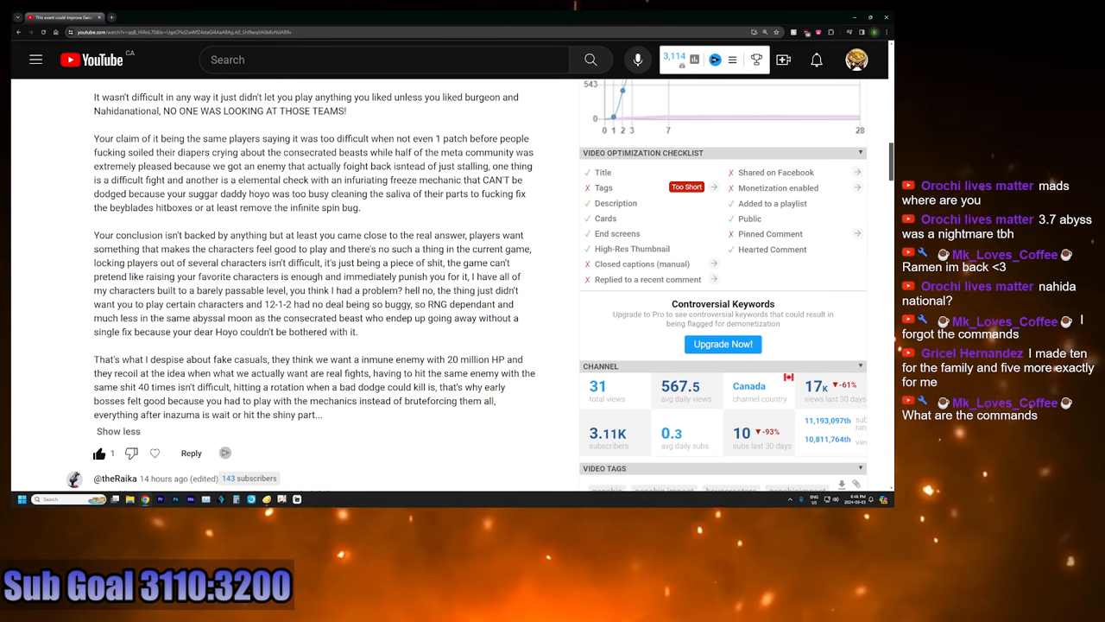
{"action": "left_click_drag", "start_coordinate": [173, 207], "coordinate": [361, 207]}
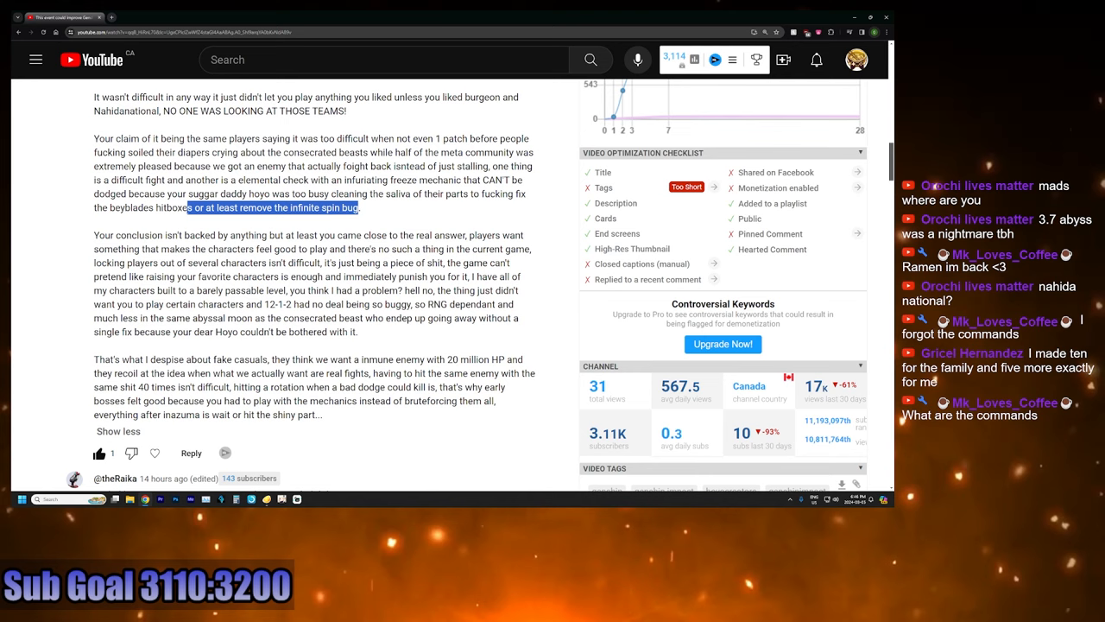
{"action": "scroll", "scroll_direction": "down", "scroll_amount": 3}
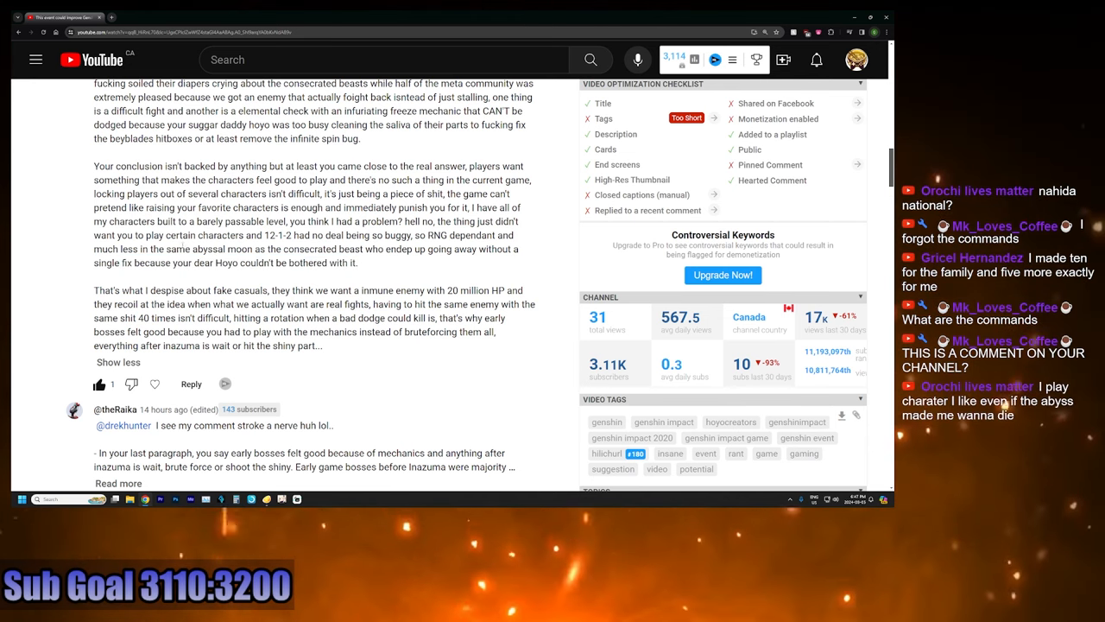
{"action": "left_click_drag", "start_coordinate": [171, 248], "coordinate": [446, 249]}
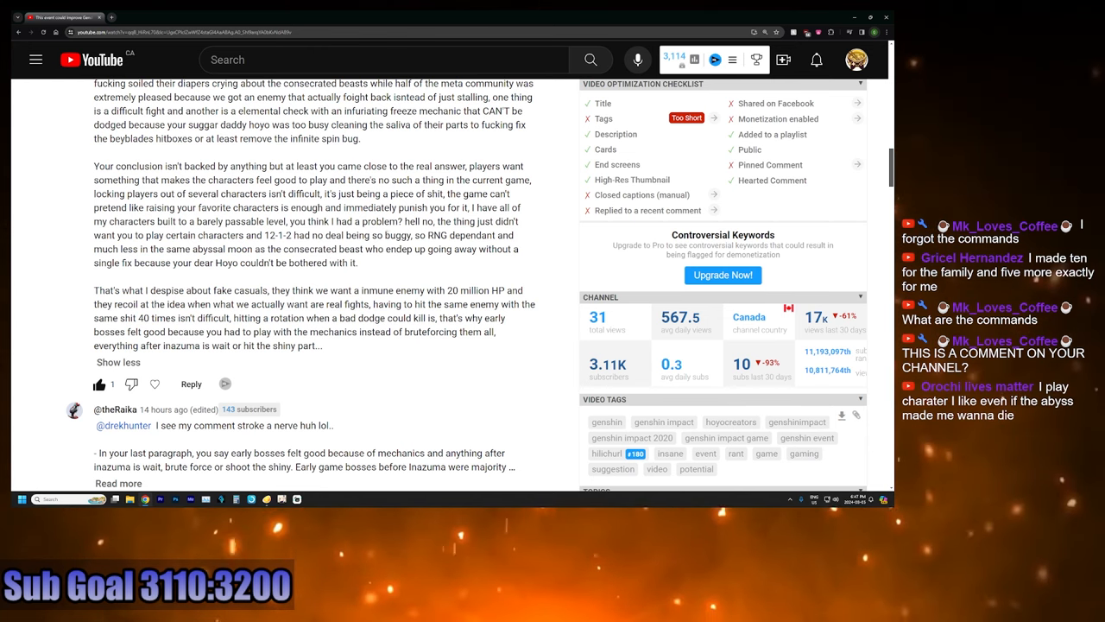
{"action": "double_click", "coordinate": [397, 235]}
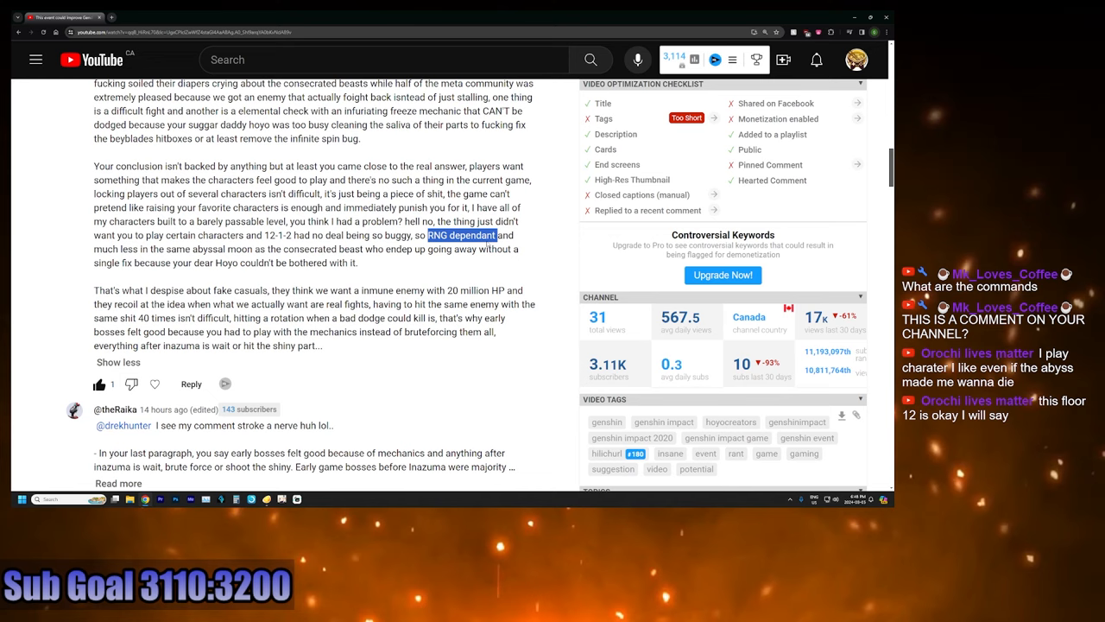
{"action": "scroll", "scroll_direction": "down", "scroll_amount": 3}
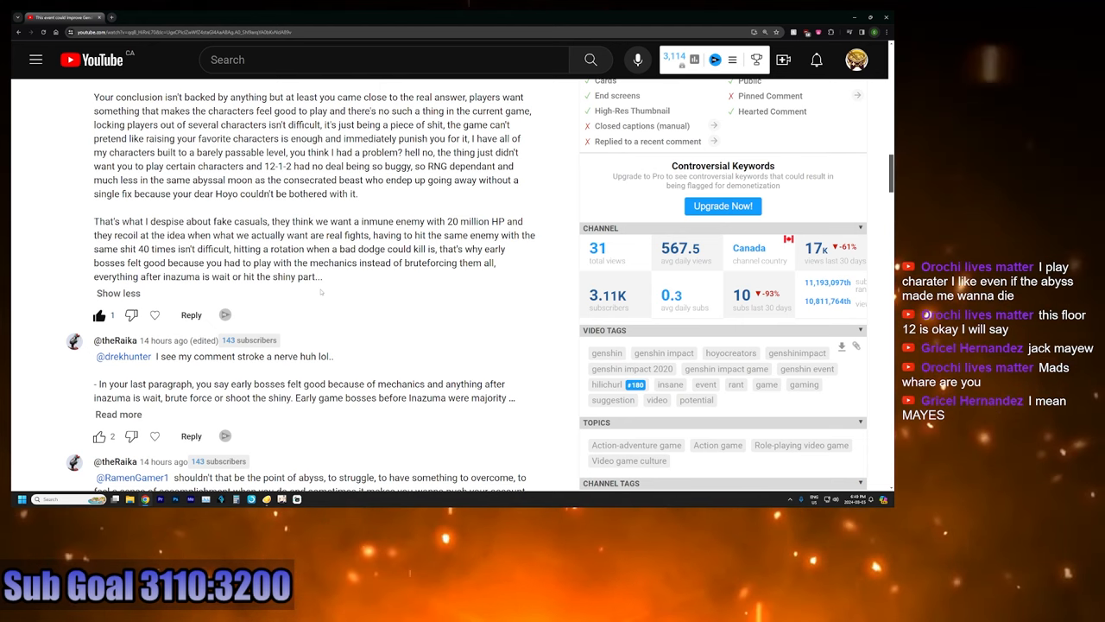
{"action": "left_click_drag", "start_coordinate": [131, 262], "coordinate": [324, 276]}
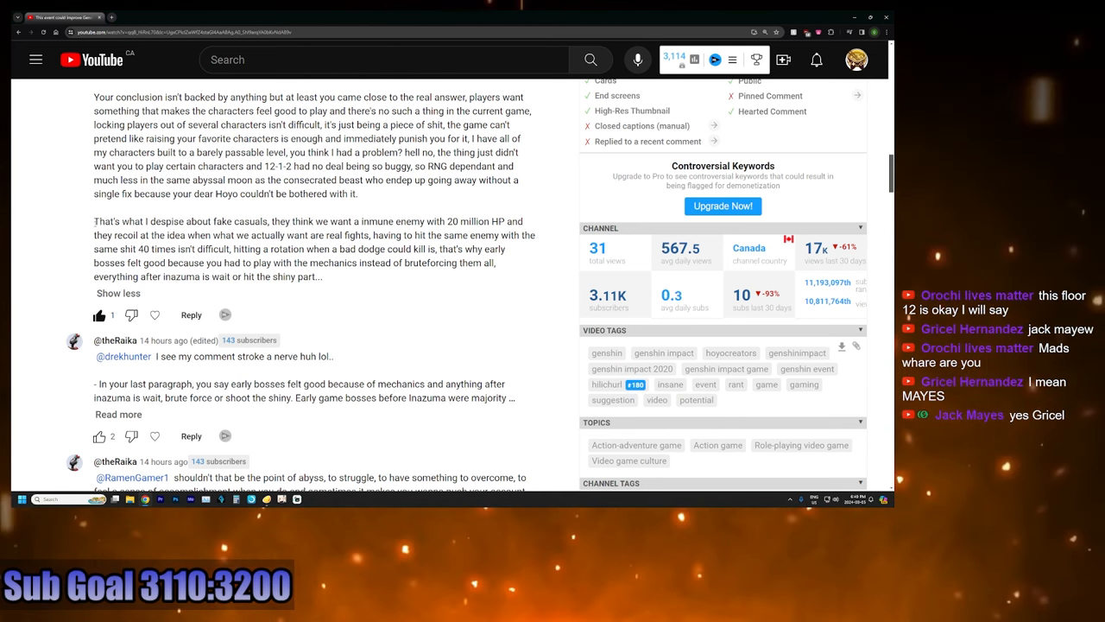
{"action": "left_click_drag", "start_coordinate": [93, 221], "coordinate": [276, 235]}
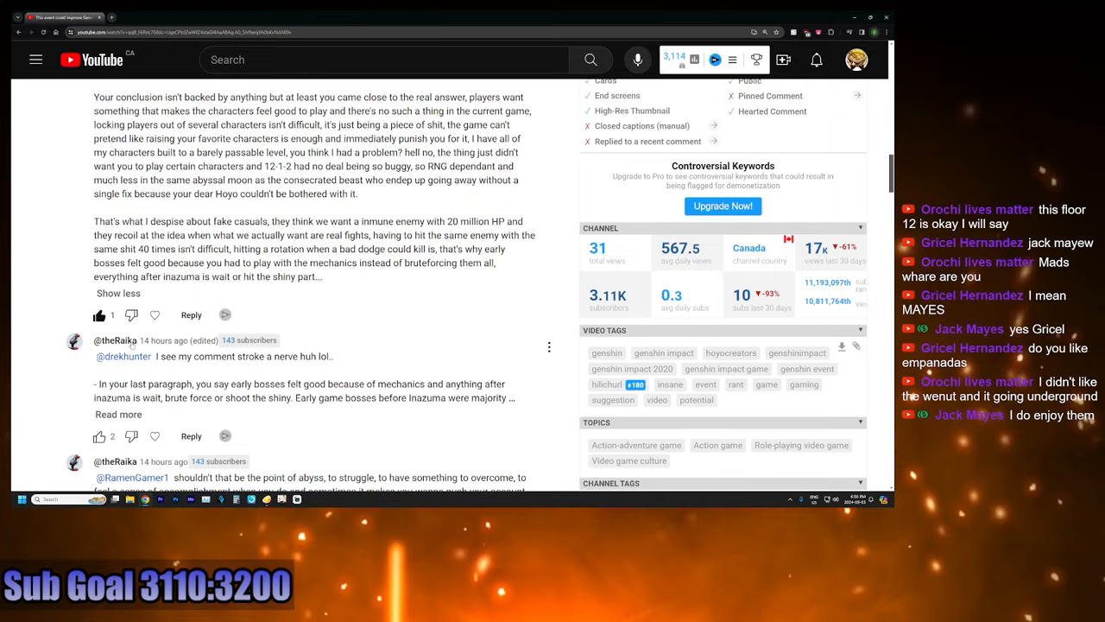
{"action": "scroll", "scroll_direction": "down", "scroll_amount": 3}
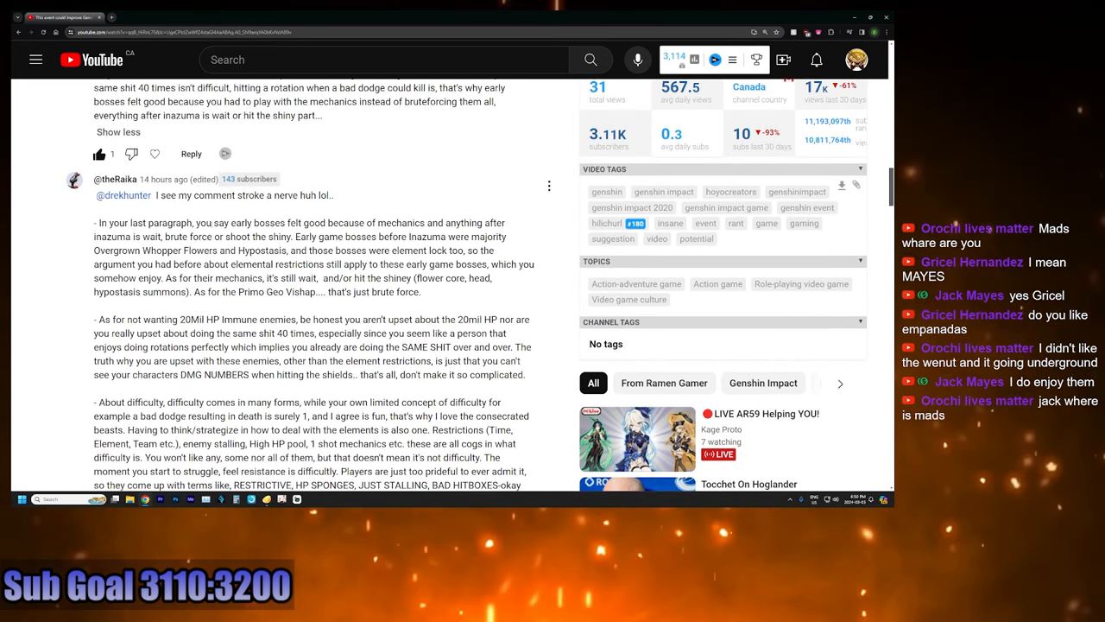
Step: Scroll to the end of theRaika's expanded reply until the next reply to RamenGamer1 shows
{"action": "scroll", "scroll_direction": "down", "scroll_amount": 3}
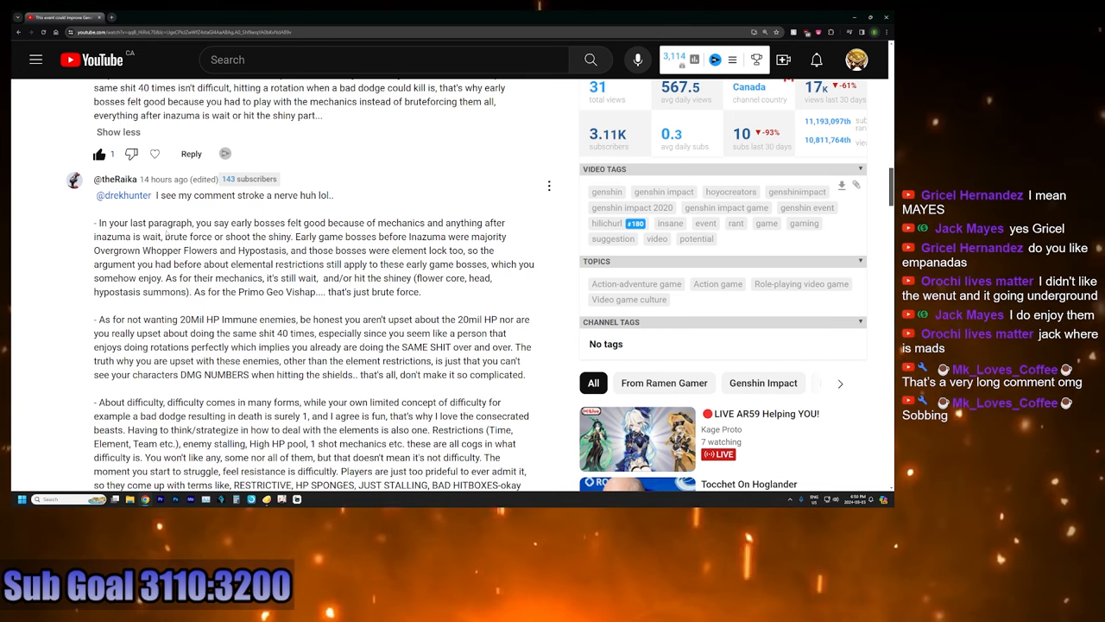
{"action": "scroll", "scroll_direction": "down", "scroll_amount": 3}
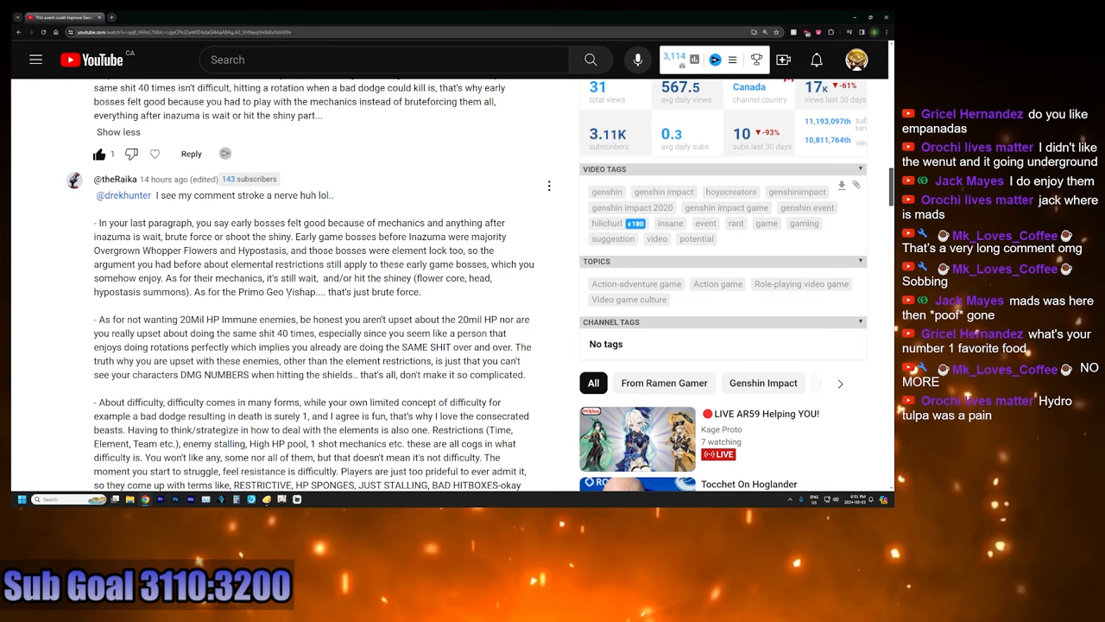
{"action": "scroll", "scroll_direction": "down", "scroll_amount": 3}
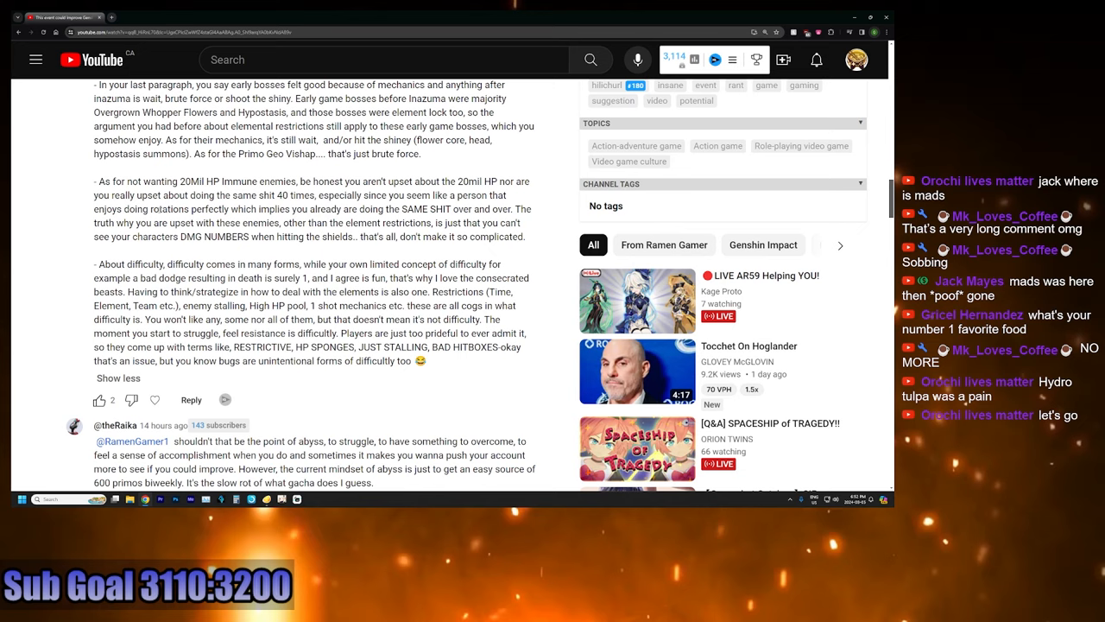
{"action": "scroll", "scroll_direction": "down", "scroll_amount": 3}
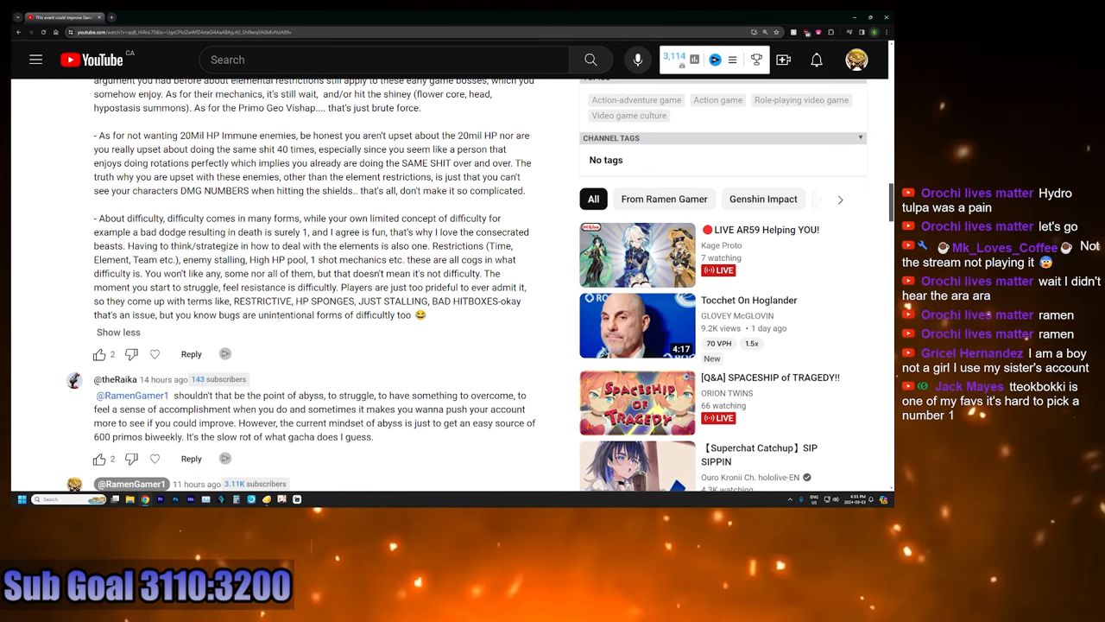
{"action": "left_click_drag", "start_coordinate": [159, 314], "coordinate": [421, 314]}
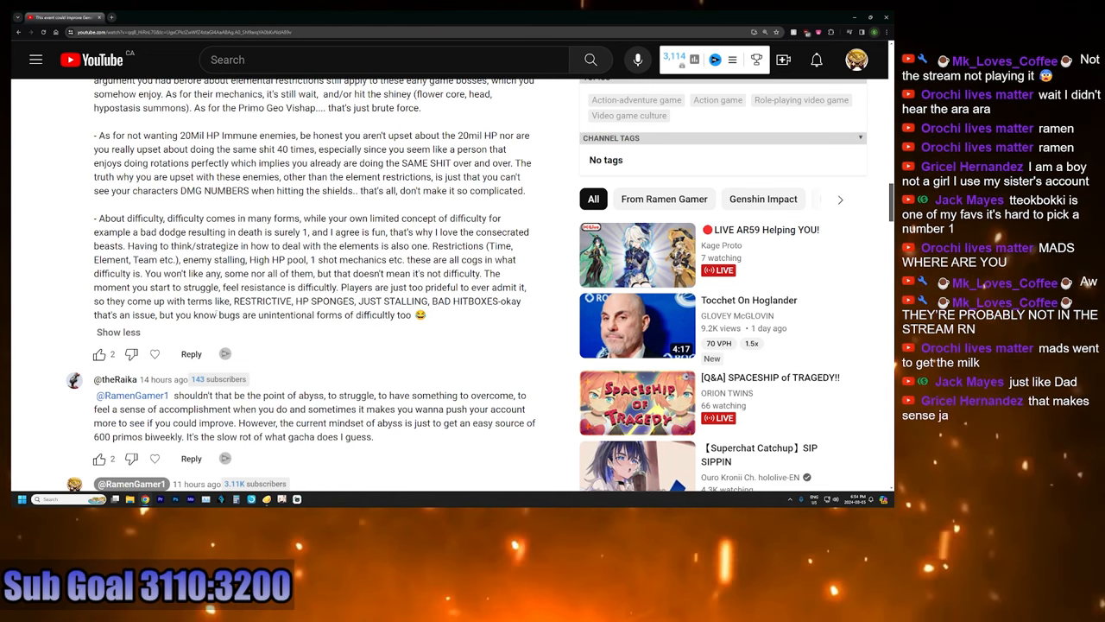
{"action": "double_click", "coordinate": [186, 314]}
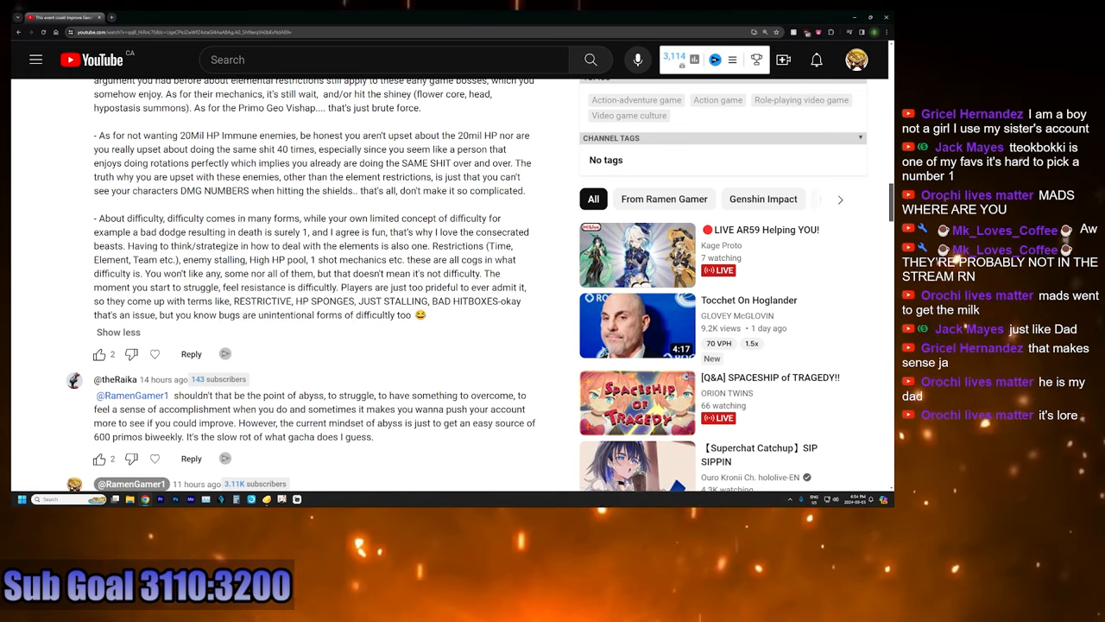
{"action": "scroll", "scroll_direction": "down", "scroll_amount": 3}
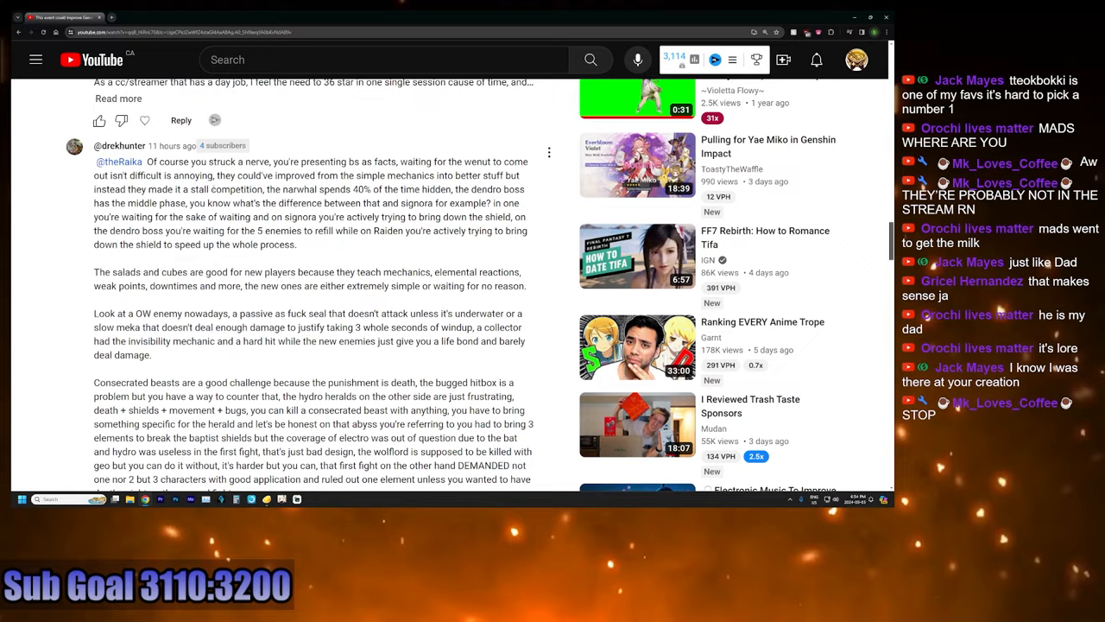
Step: Scroll down into drekhunter's long reply to the paragraph criticizing people who defend bugs
{"action": "scroll", "scroll_direction": "down", "scroll_amount": 3}
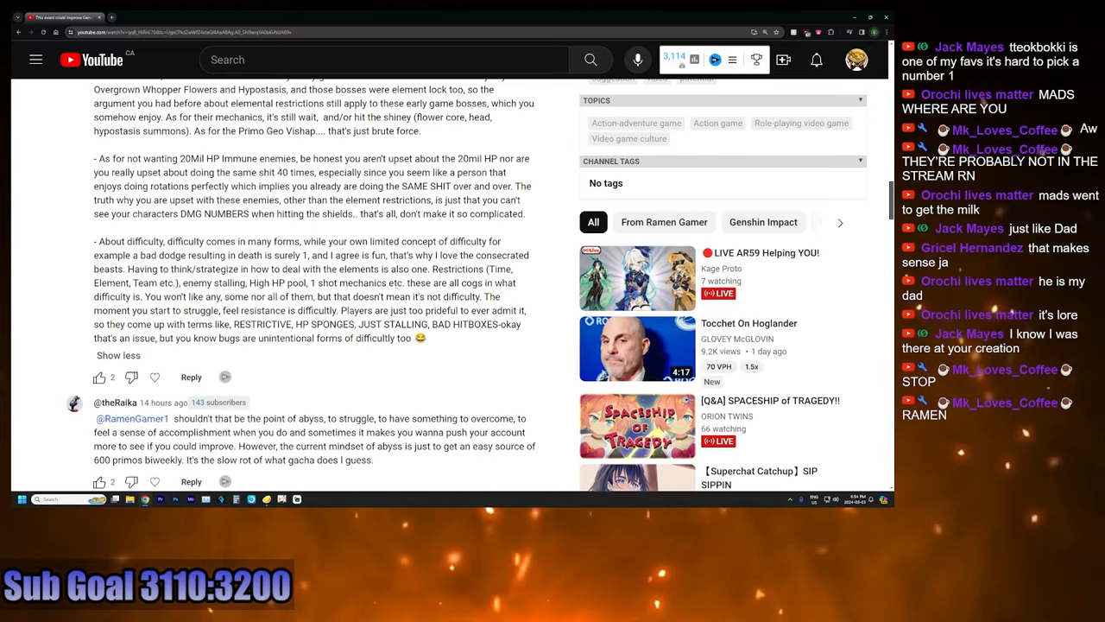
{"action": "scroll", "scroll_direction": "down", "scroll_amount": 3}
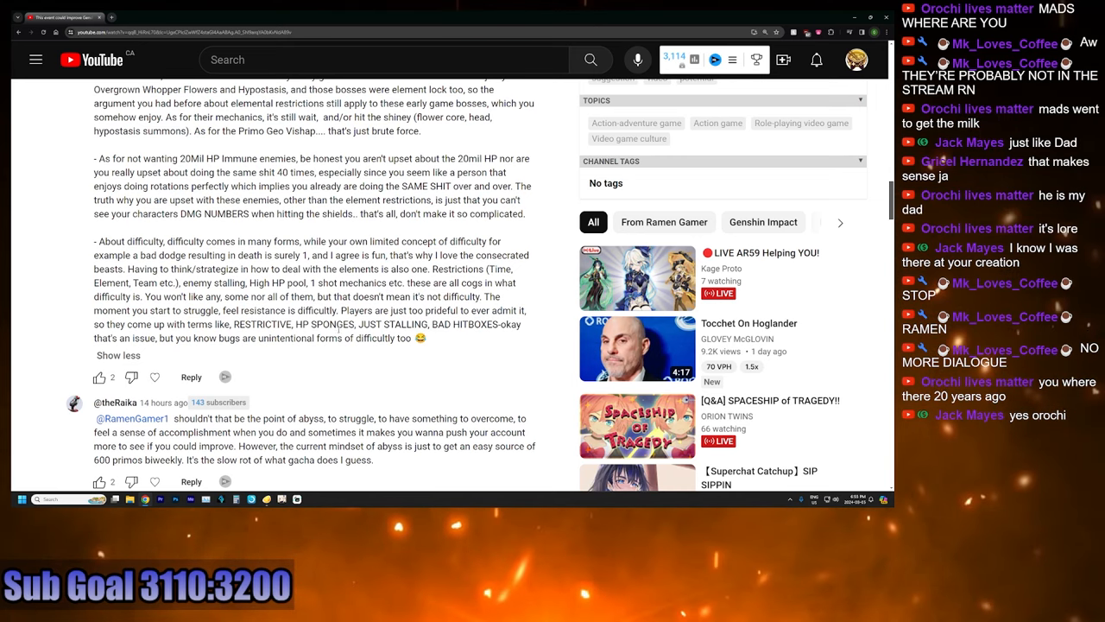
{"action": "scroll", "scroll_direction": "down", "scroll_amount": 3}
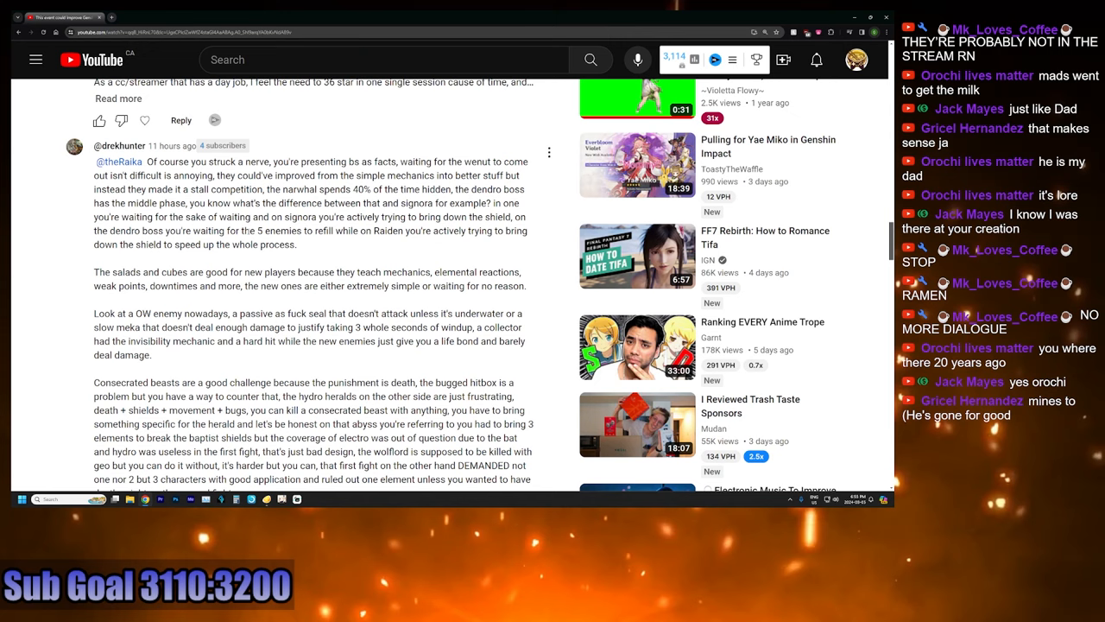
{"action": "scroll", "scroll_direction": "down", "scroll_amount": 3}
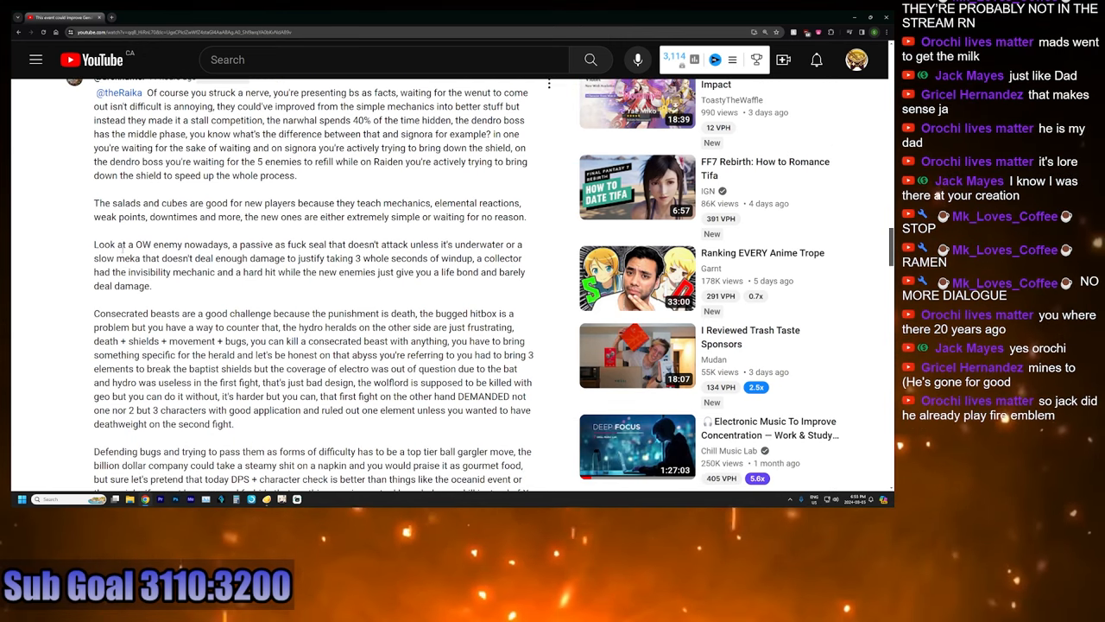
{"action": "scroll", "scroll_direction": "down", "scroll_amount": 3}
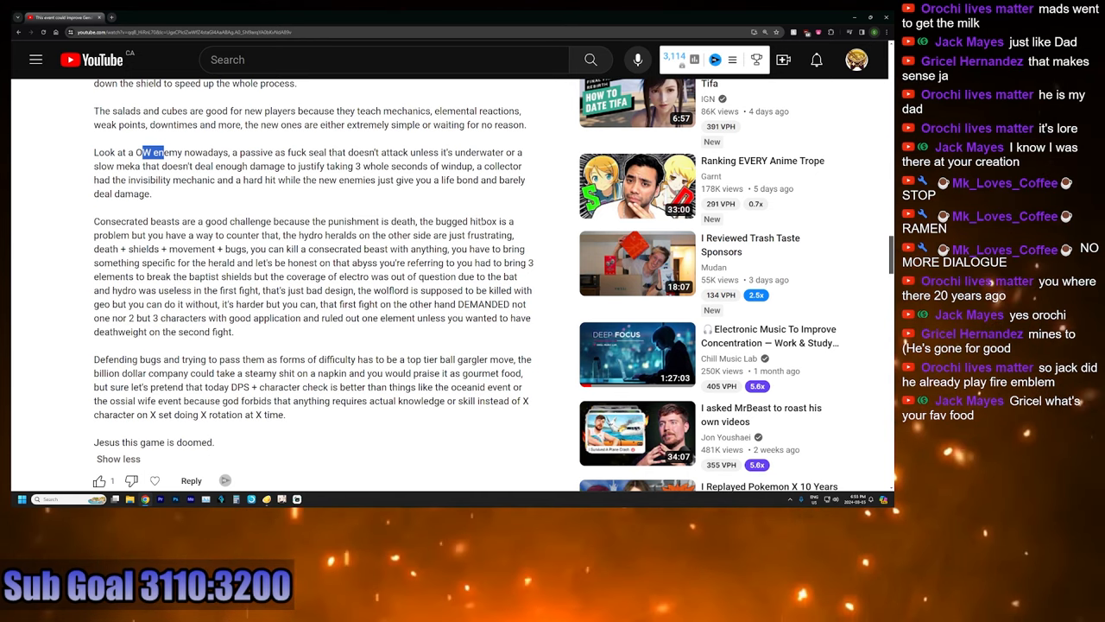
{"action": "scroll", "scroll_direction": "down", "scroll_amount": 3}
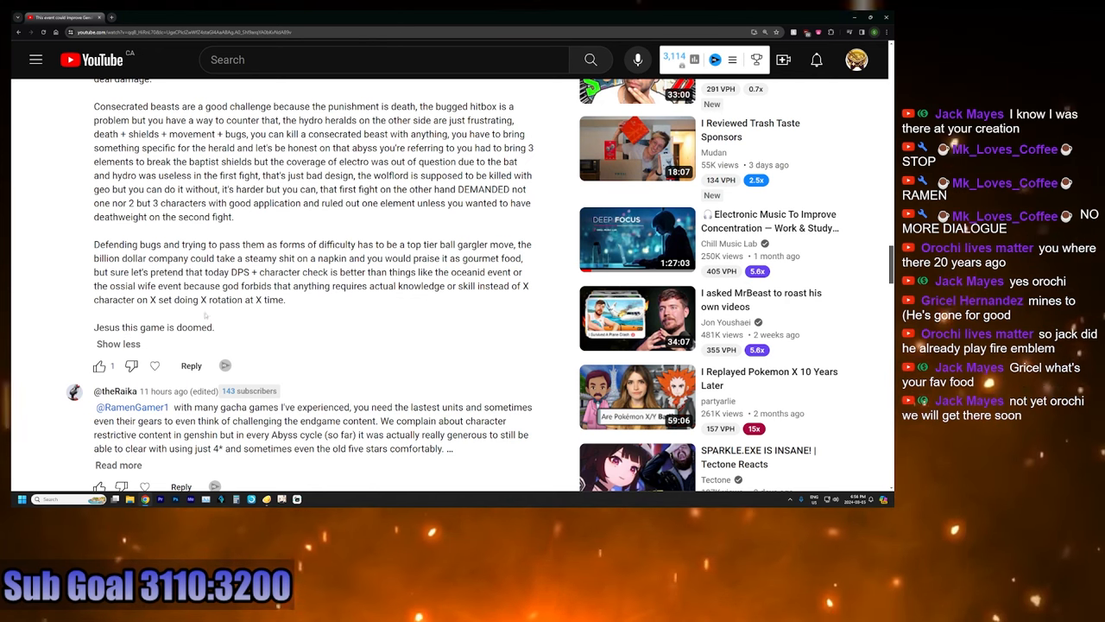
Step: Scroll back up through the replies to the video details and the 42 Comments heading
{"action": "scroll", "scroll_direction": "down", "scroll_amount": 3}
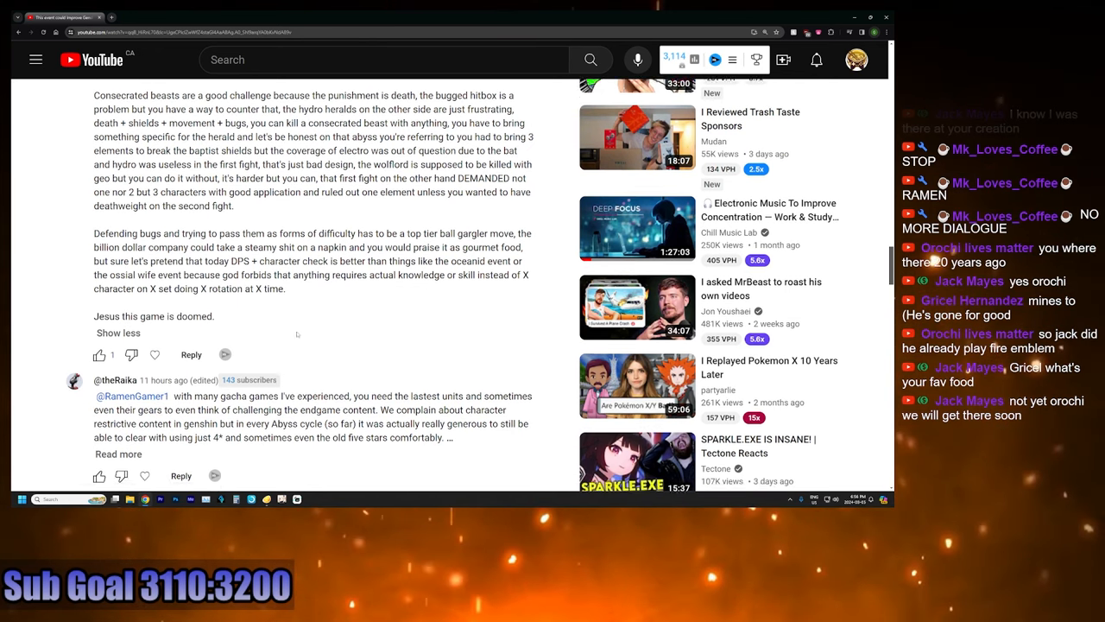
{"action": "scroll", "scroll_direction": "down", "scroll_amount": 3}
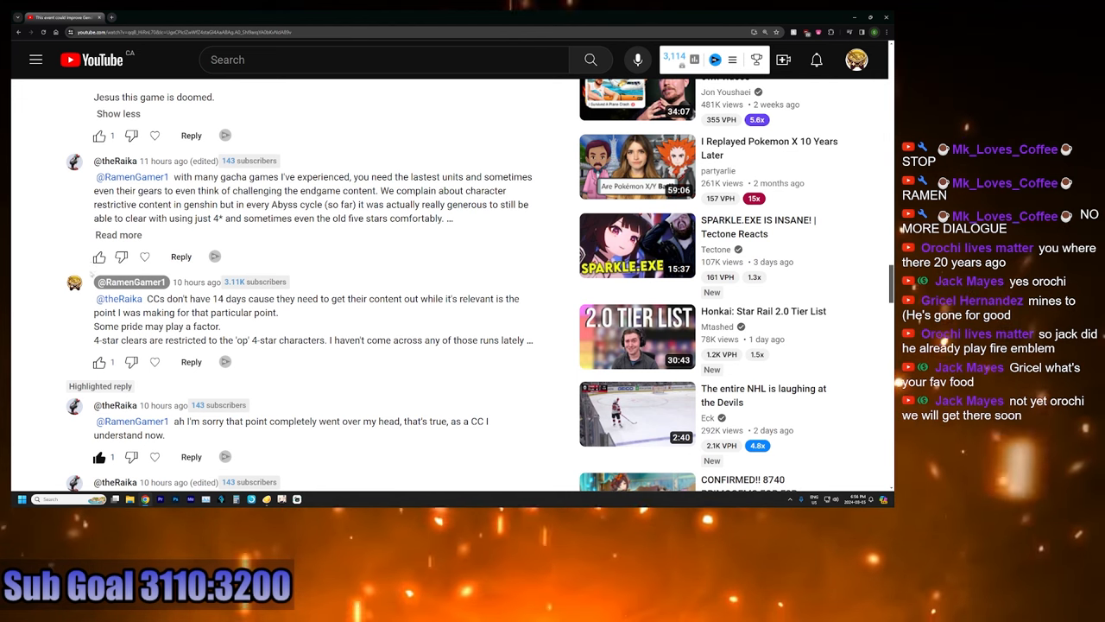
{"action": "scroll", "scroll_direction": "down", "scroll_amount": 3}
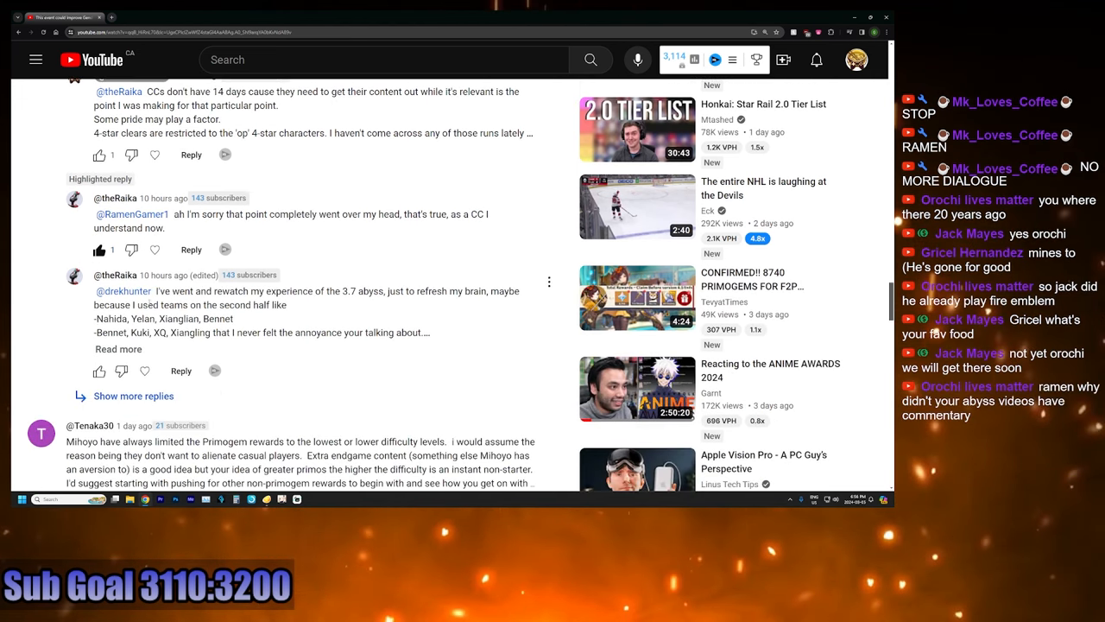
{"action": "scroll", "scroll_direction": "down", "scroll_amount": 3}
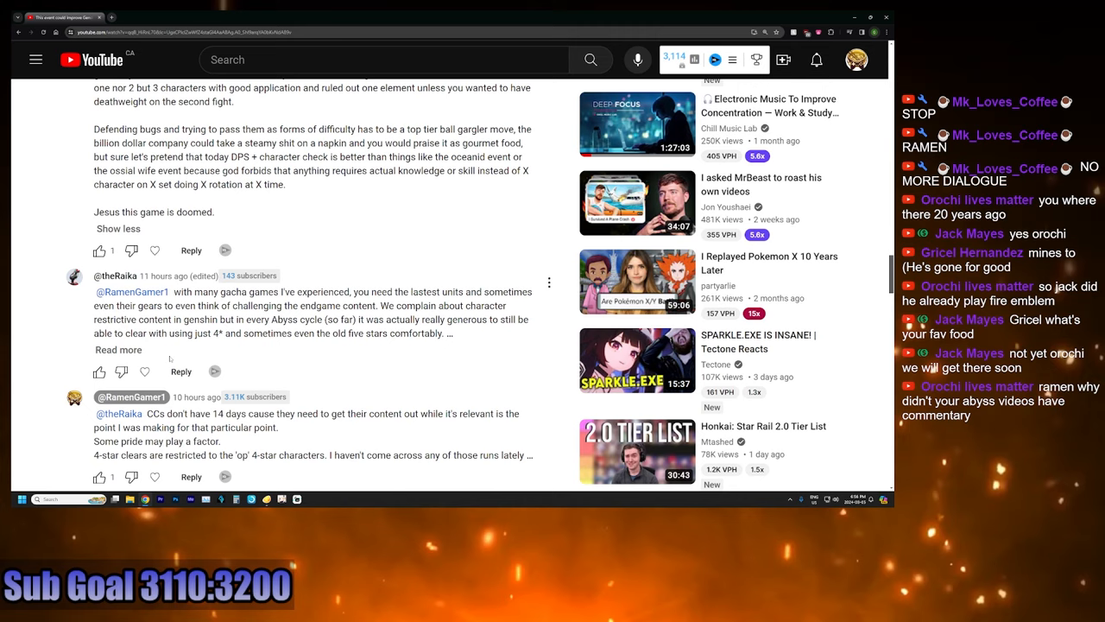
{"action": "scroll", "scroll_direction": "down", "scroll_amount": 3}
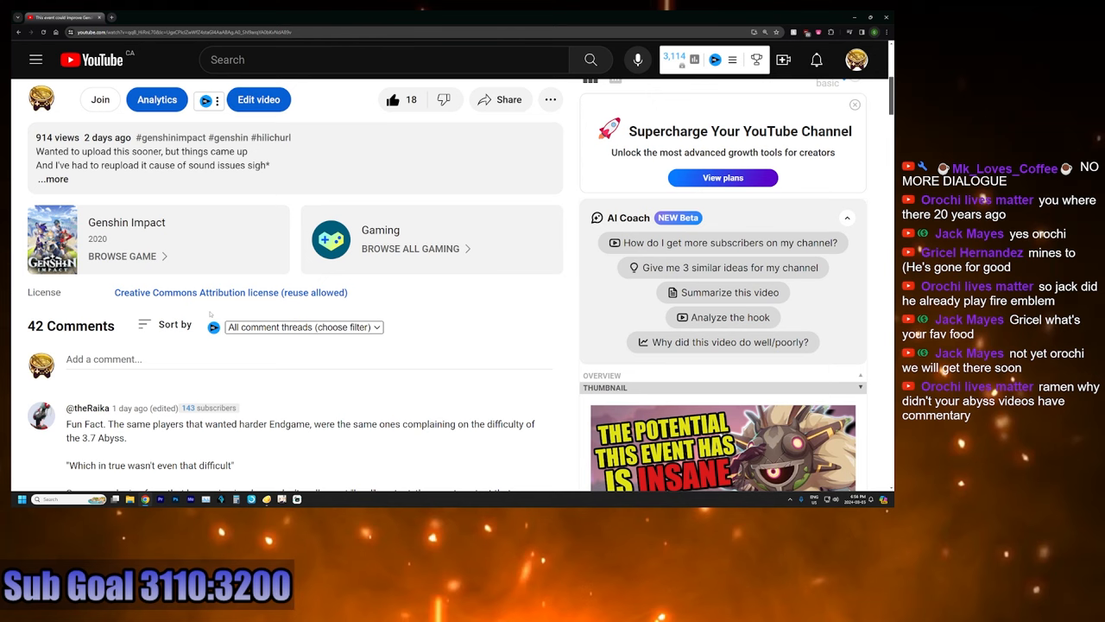
Step: Scroll back to the top of the video page so the title and 42-comments header show
{"action": "scroll", "scroll_direction": "down", "scroll_amount": 3}
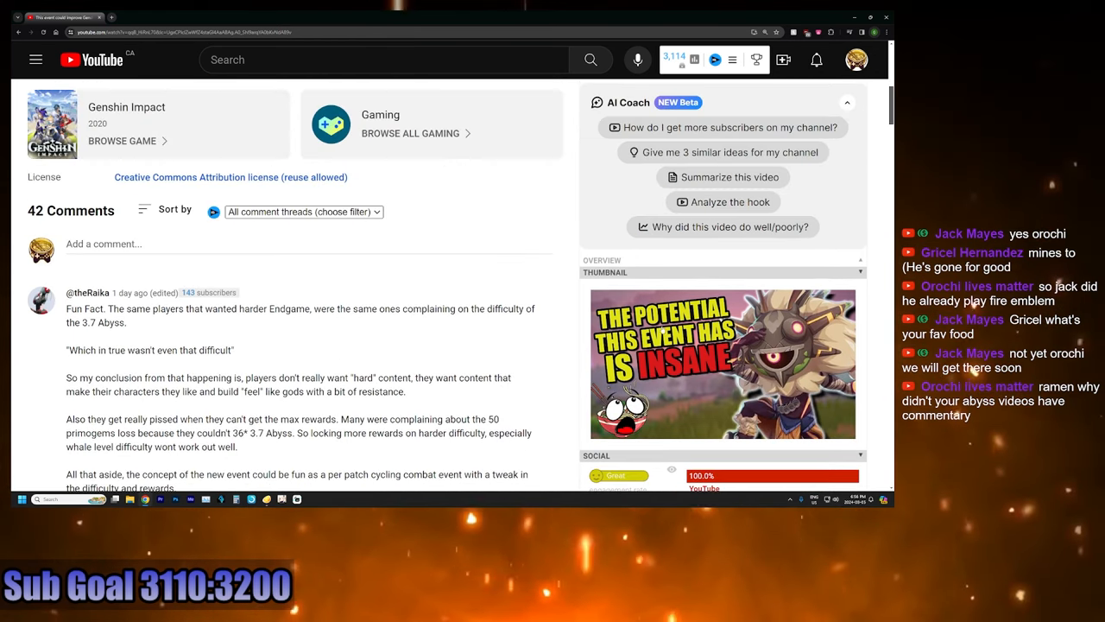
{"action": "mouse_move", "coordinate": [722, 356]}
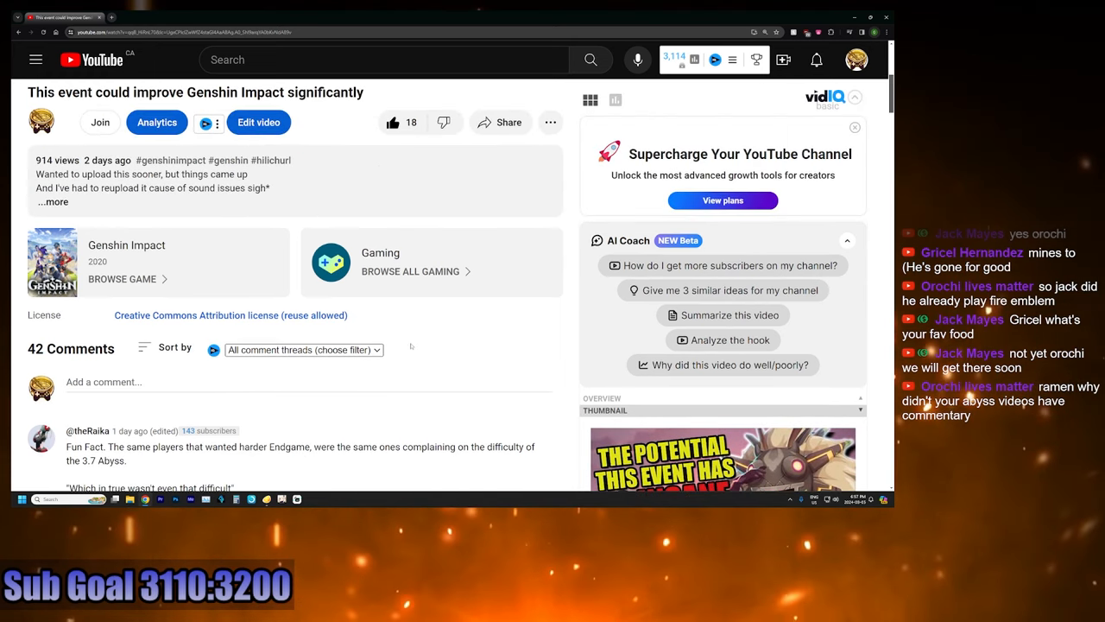
{"action": "scroll", "scroll_direction": "down", "scroll_amount": 3}
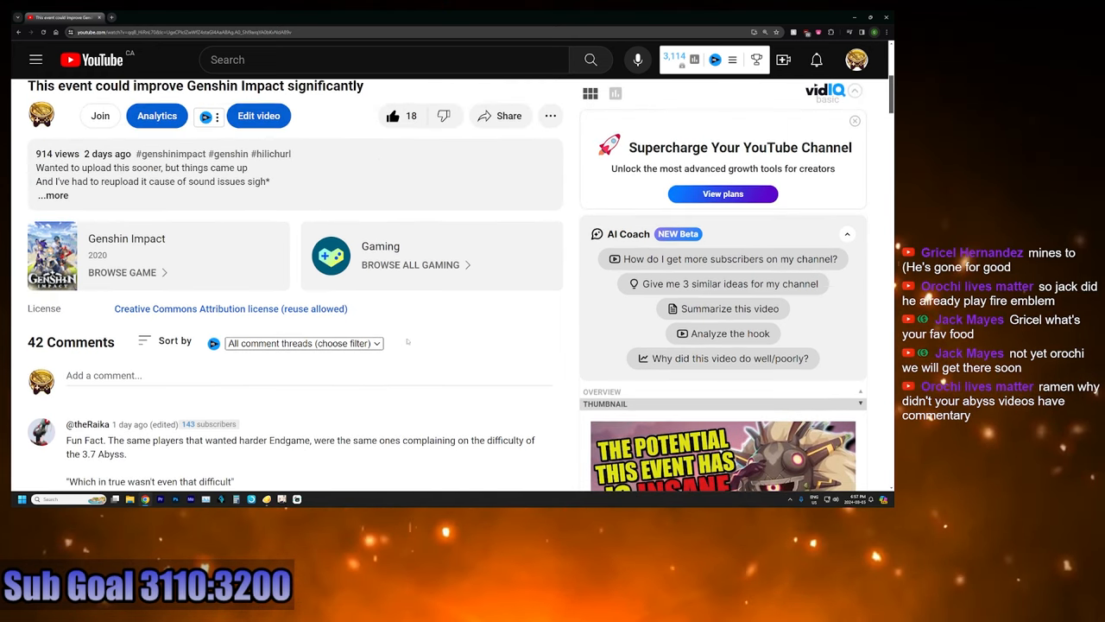